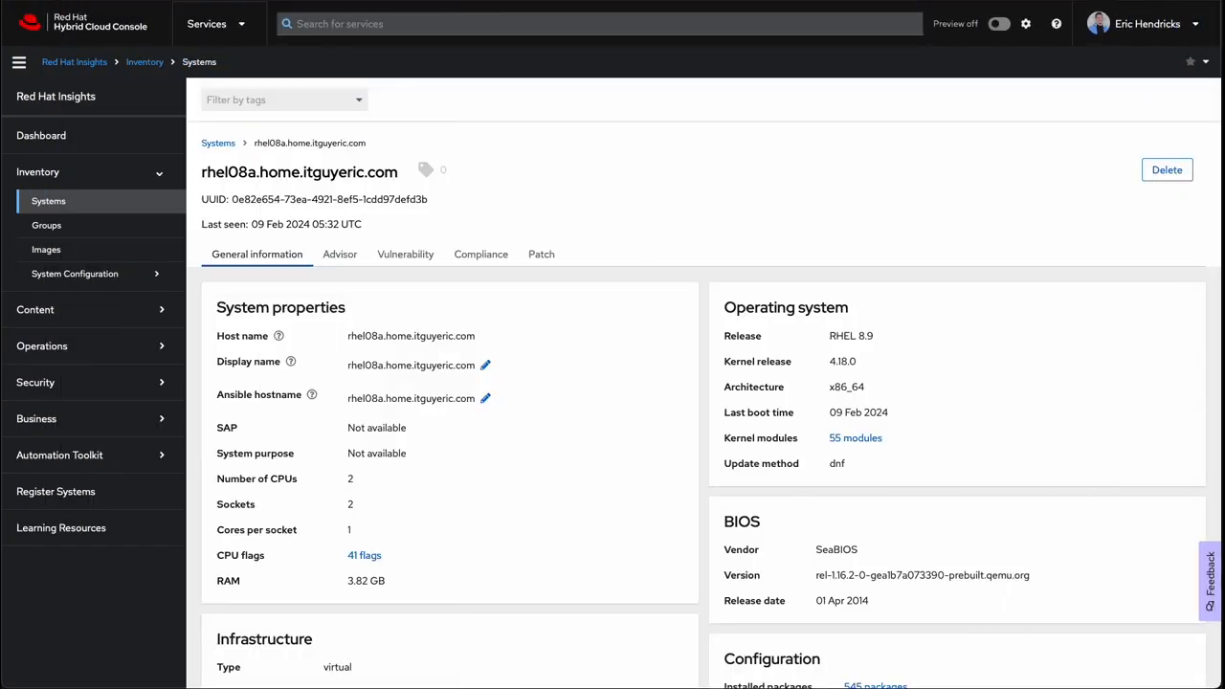
{"action": "mouse_move", "coordinate": [699, 275]}
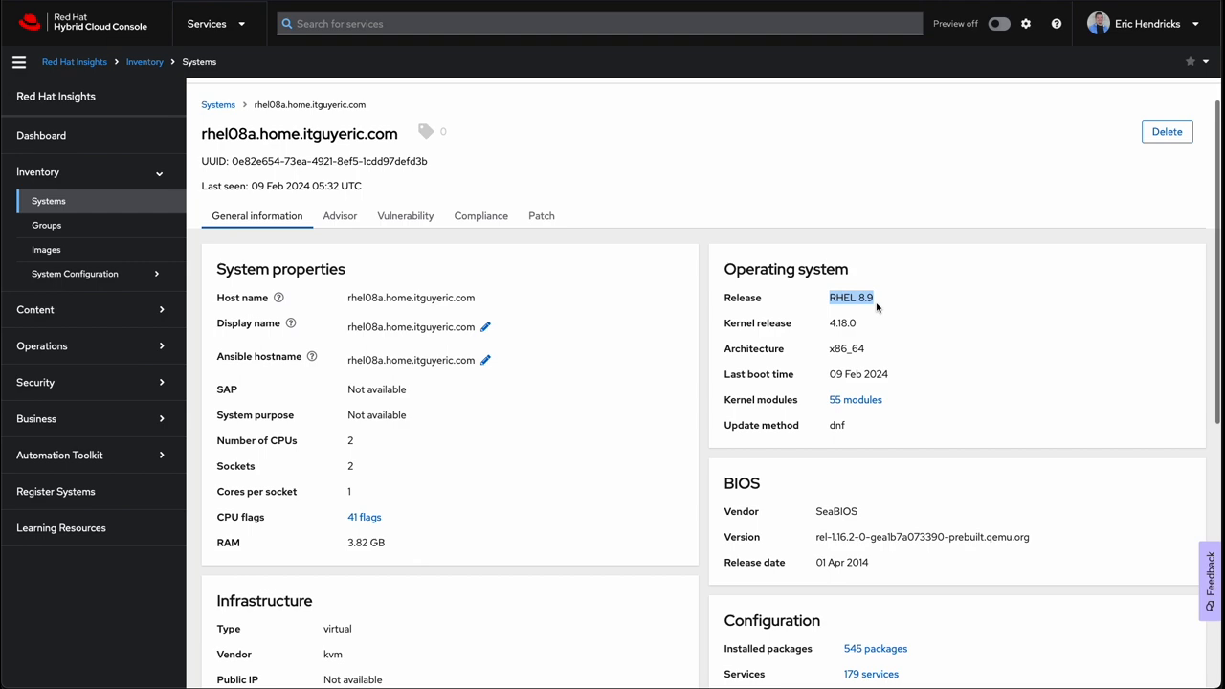
Reach the RHEL pre-upgrade analysis utility under Automation Toolkit Tasks and start a run of it.
{"action": "scroll", "scroll_direction": "down", "scroll_amount": 3}
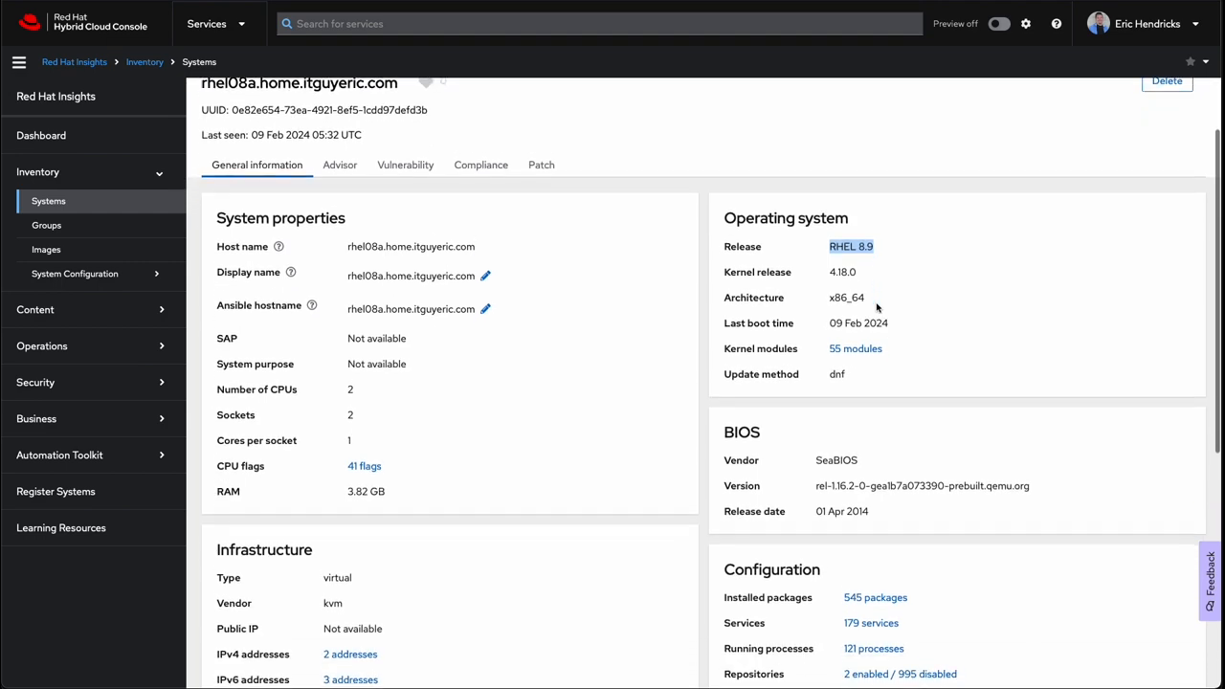
{"action": "scroll", "scroll_direction": "down", "scroll_amount": 3}
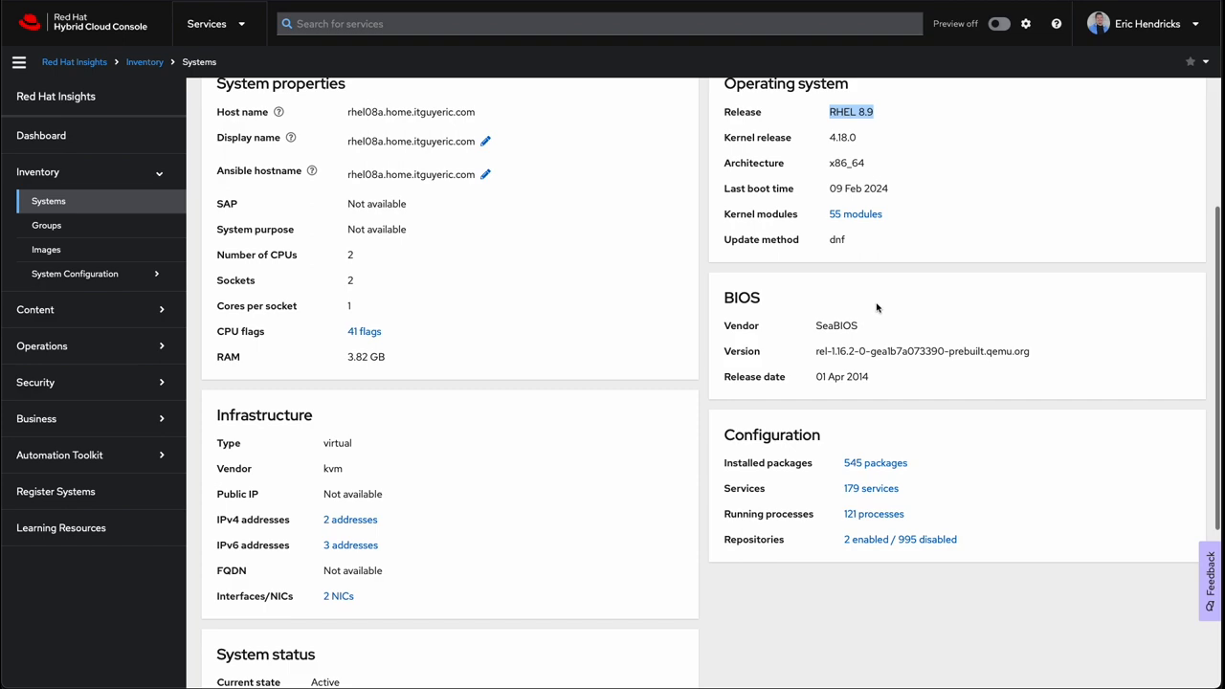
{"action": "scroll", "scroll_direction": "down", "scroll_amount": 3}
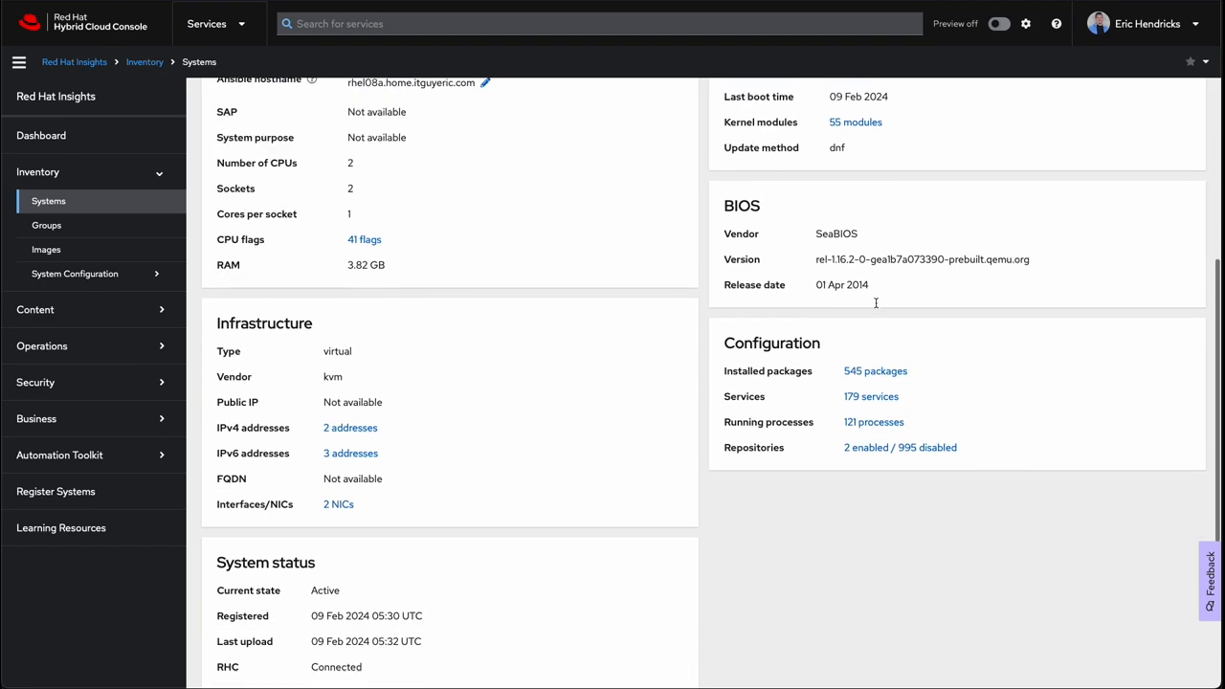
{"action": "scroll", "scroll_direction": "down", "scroll_amount": 3}
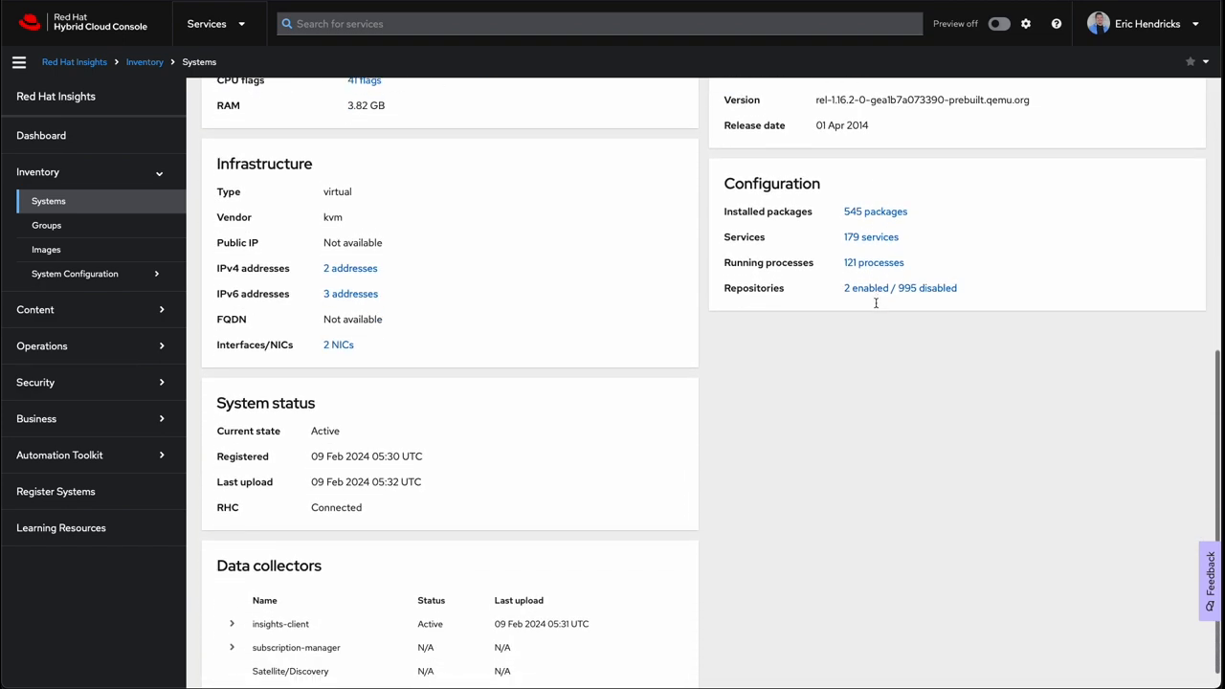
{"action": "scroll", "scroll_direction": "down", "scroll_amount": 3}
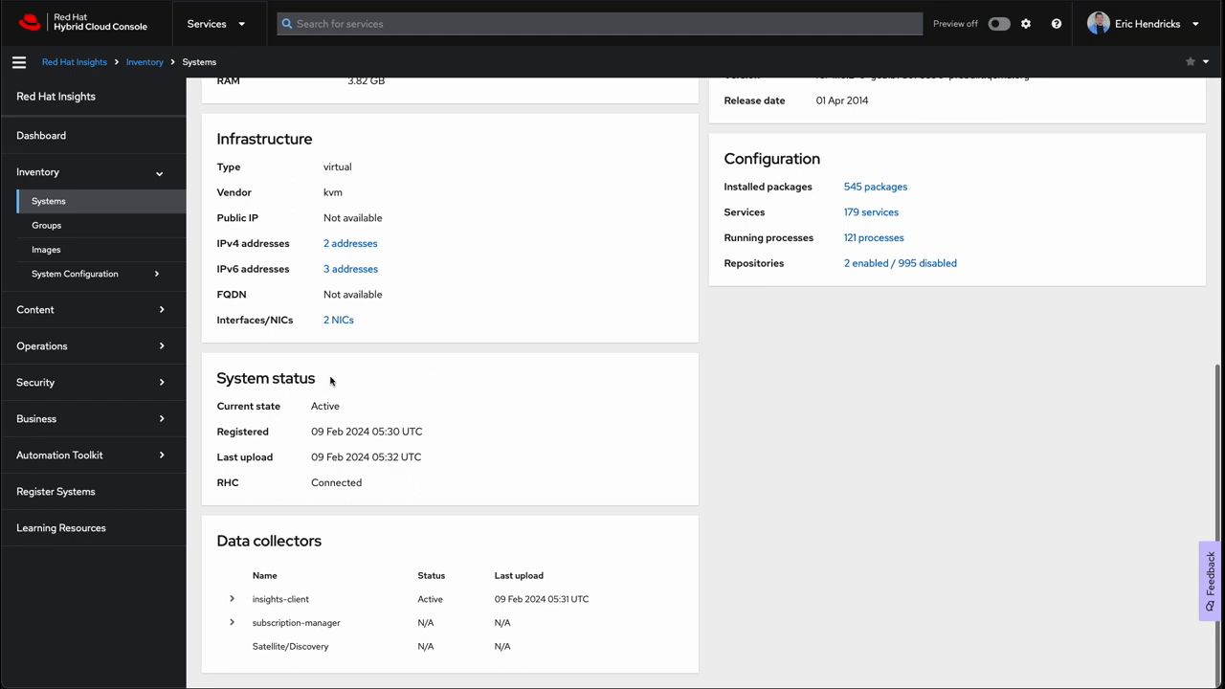
{"action": "double_click", "coordinate": [277, 379]}
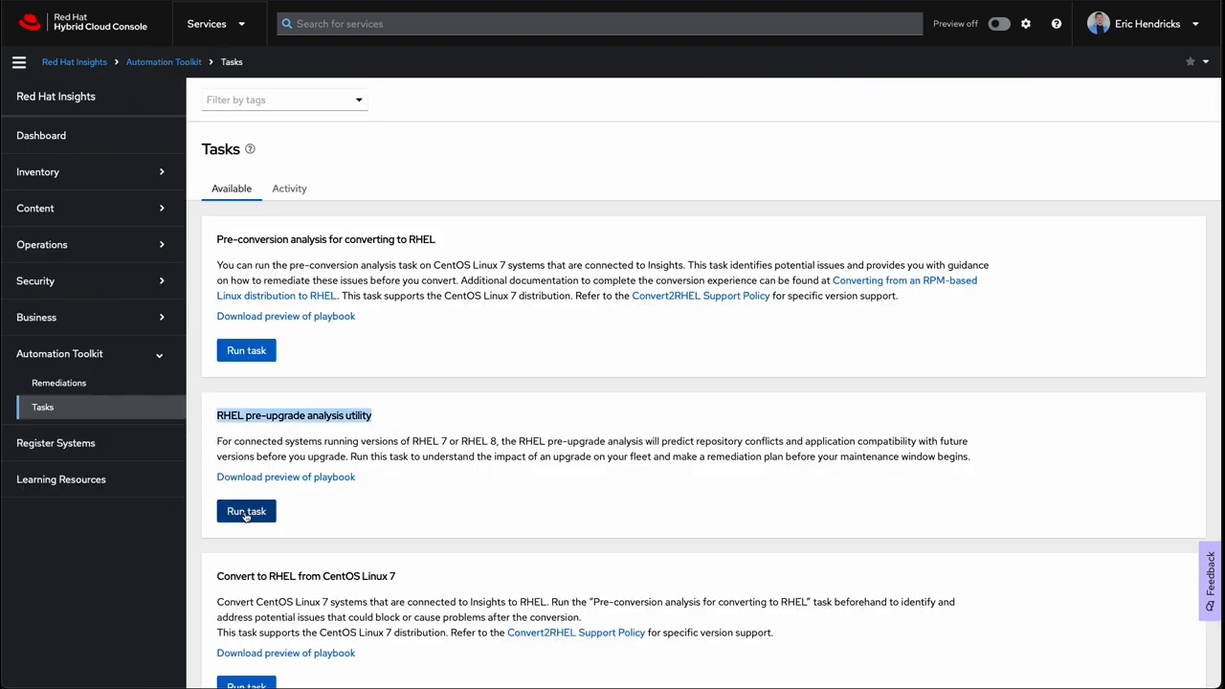
{"action": "left_click", "coordinate": [245, 509]}
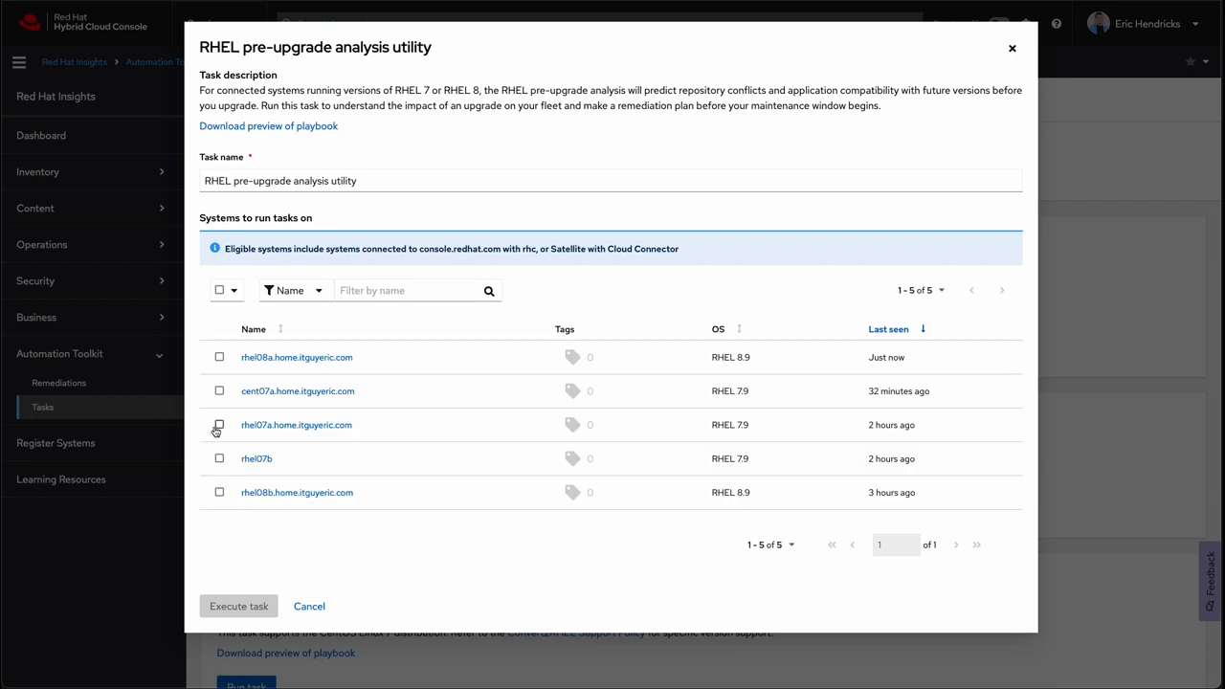
Select rhel08a.home.itguyeric.com as the only target and execute the analysis task.
{"action": "left_click", "coordinate": [219, 358]}
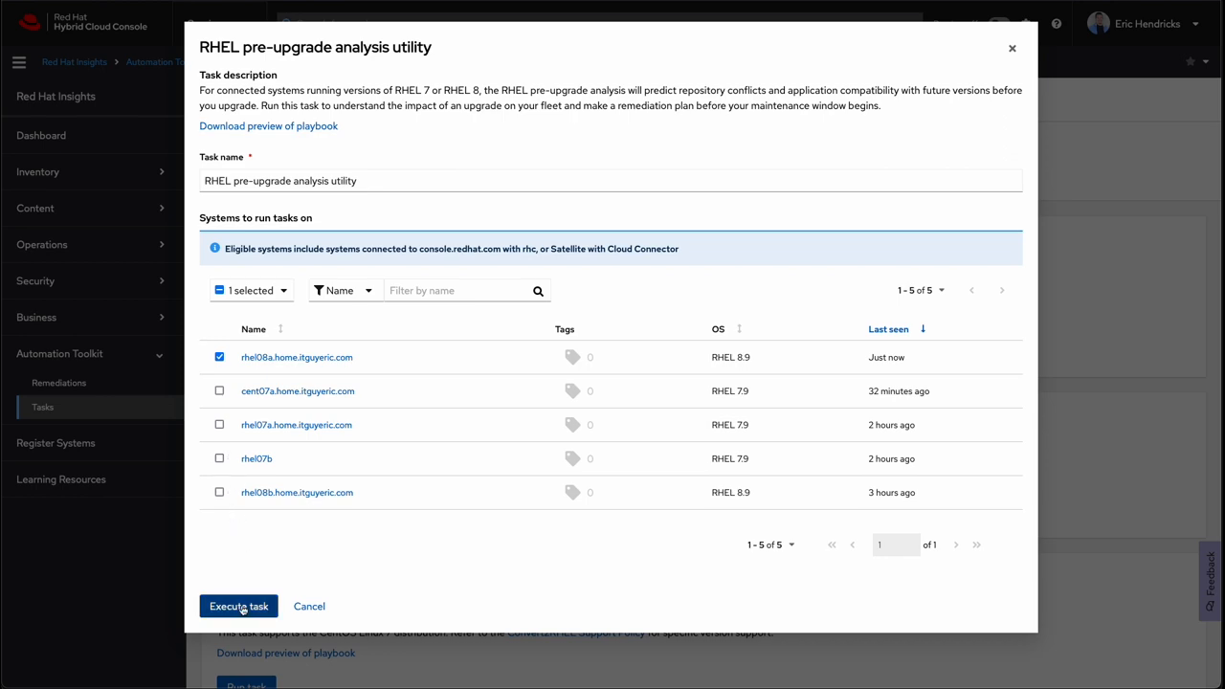
{"action": "left_click", "coordinate": [237, 605]}
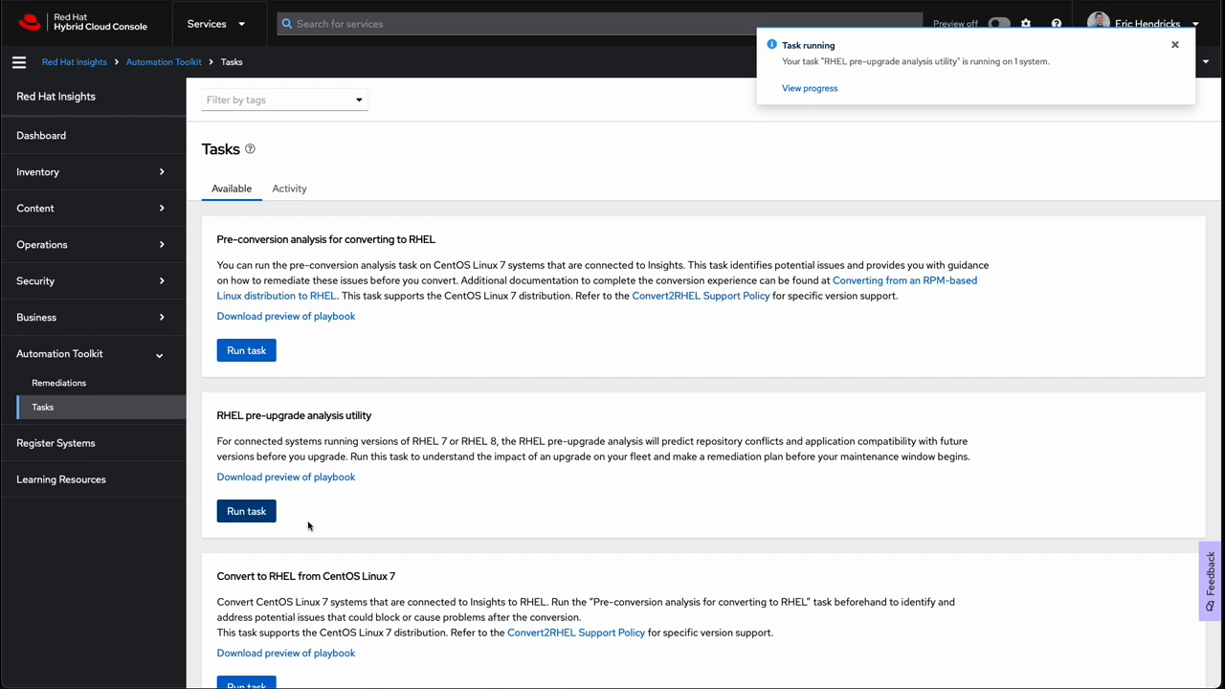
{"action": "mouse_move", "coordinate": [751, 107]}
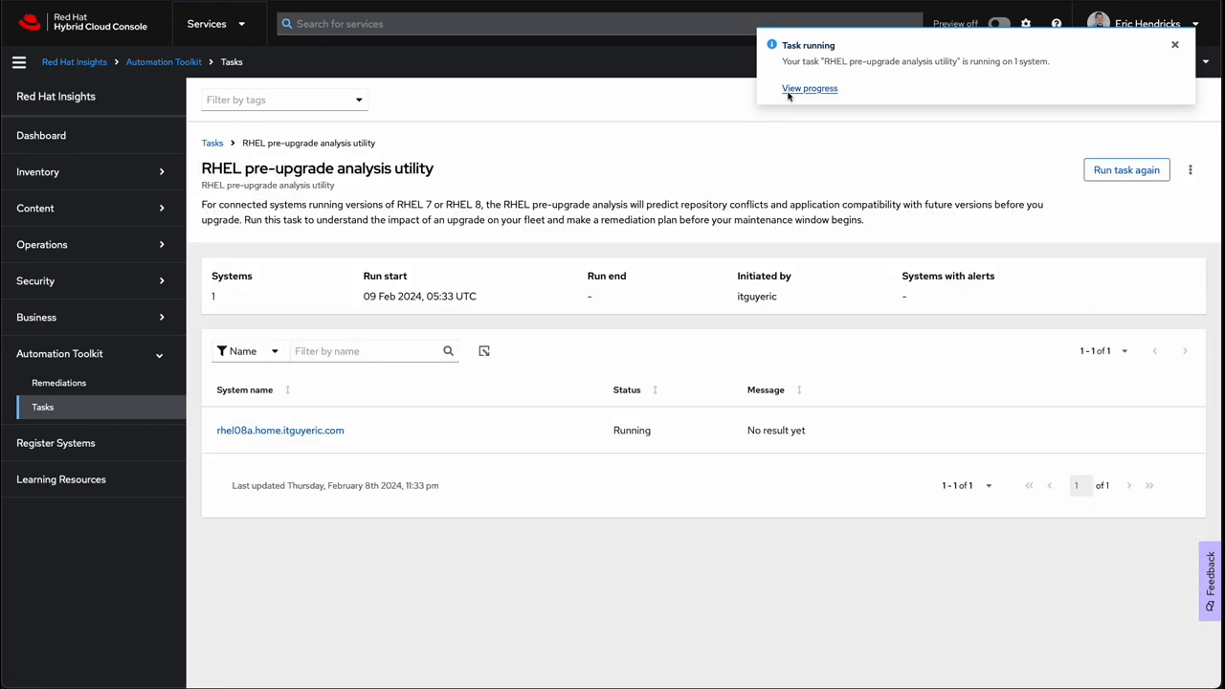
{"action": "mouse_move", "coordinate": [701, 392]}
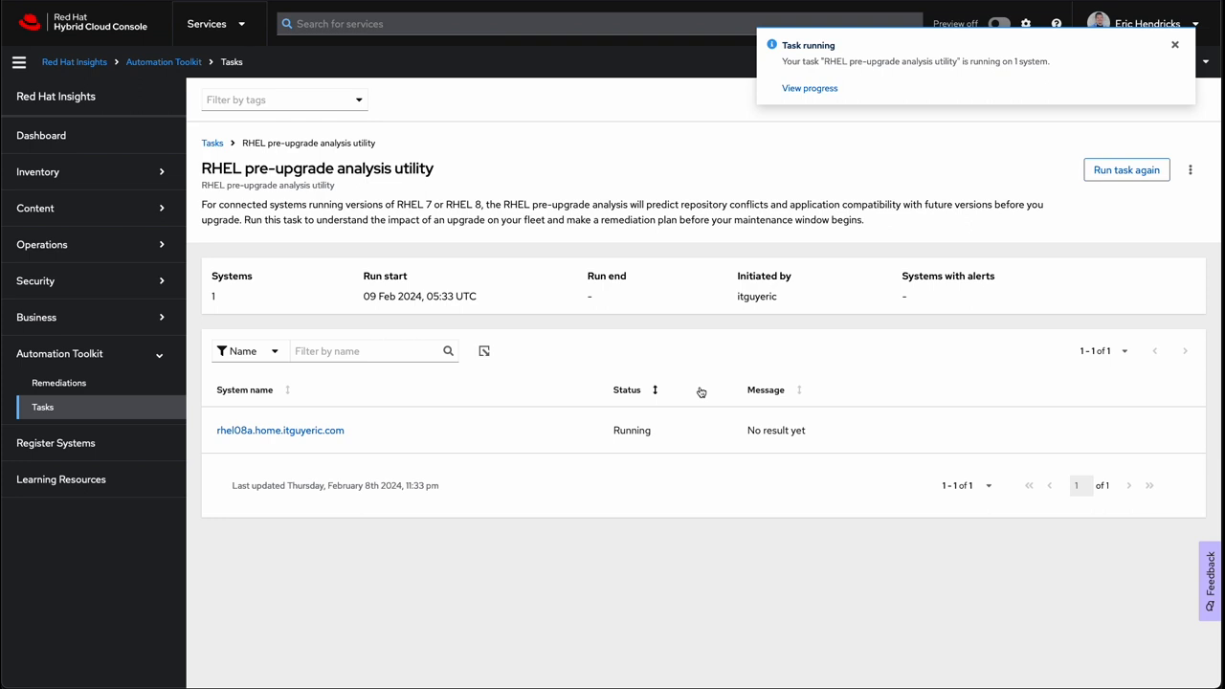
{"action": "mouse_move", "coordinate": [697, 373]}
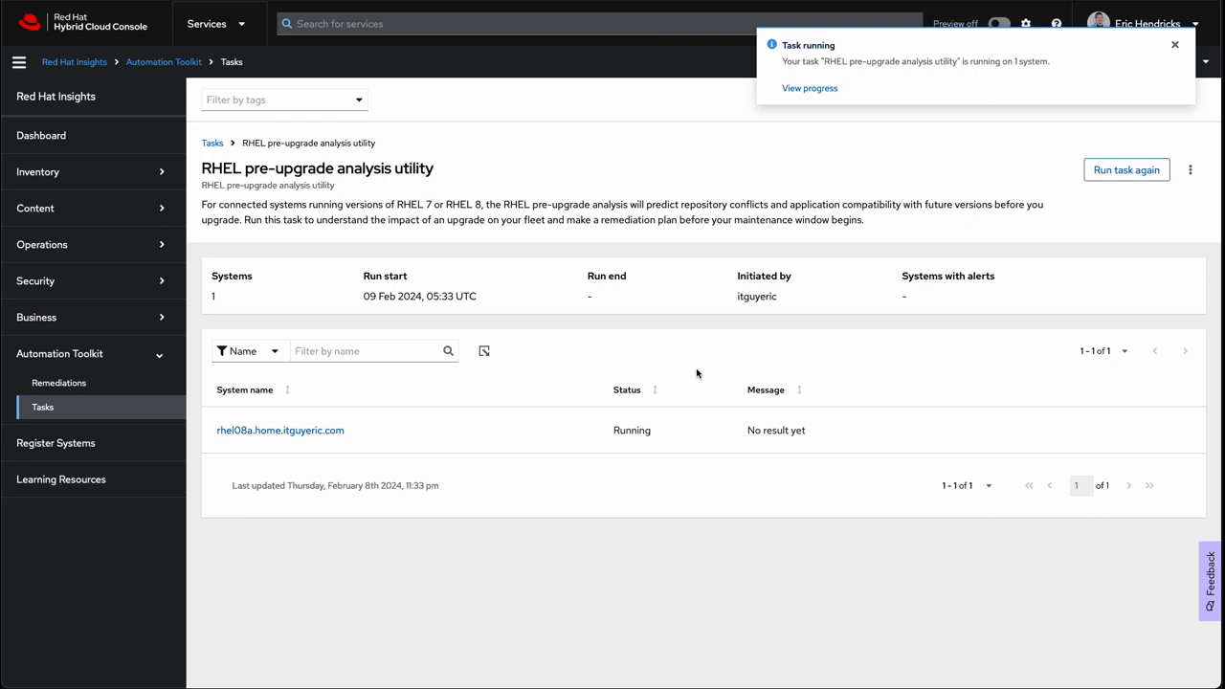
View the running task's progress until it reports Success with 0 errors and 4 inhibitors.
{"action": "left_click", "coordinate": [1176, 46]}
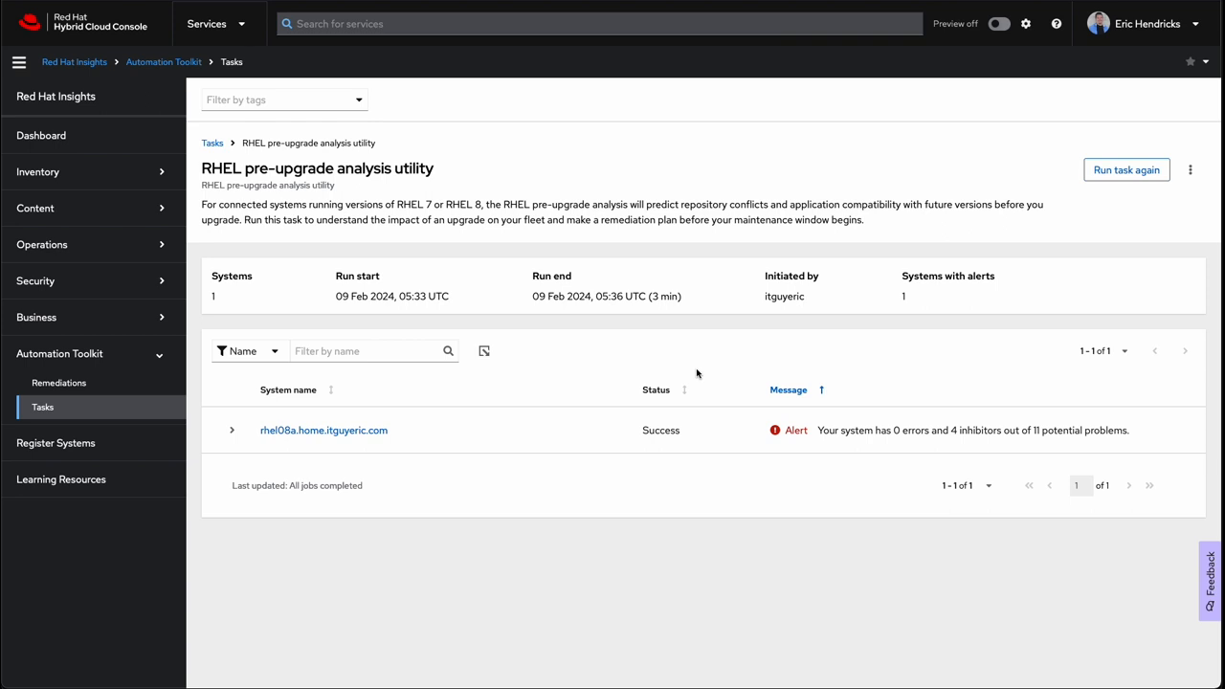
{"action": "mouse_move", "coordinate": [410, 441]}
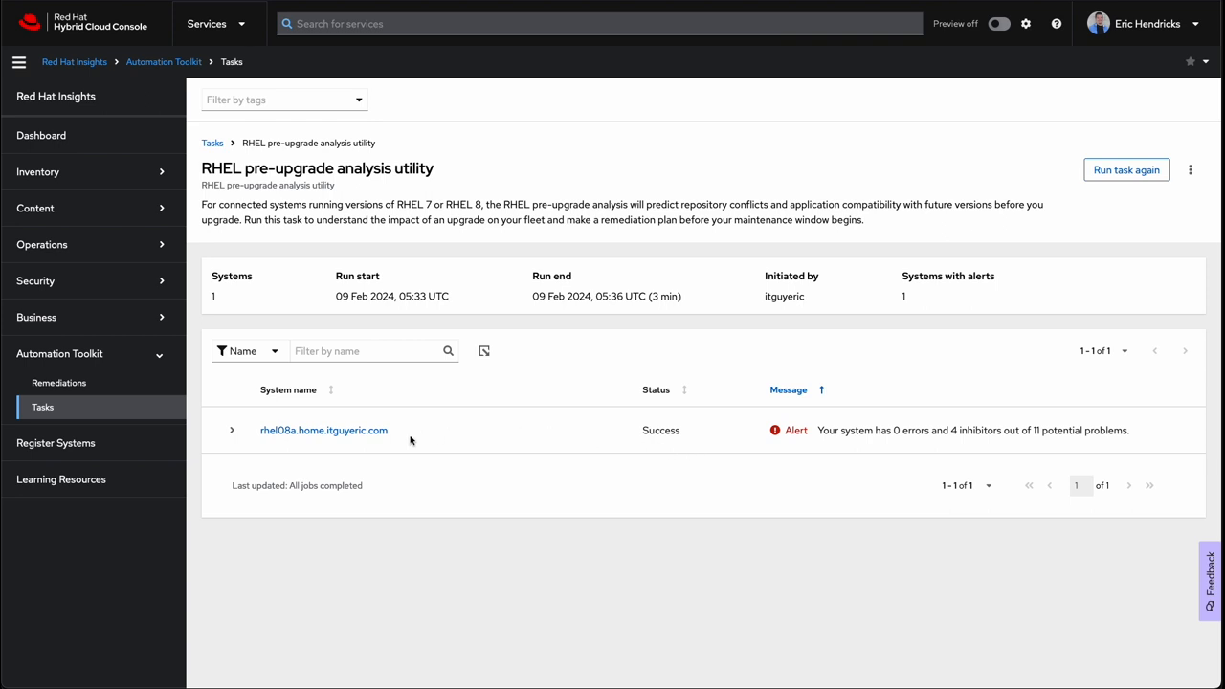
Expand rhel08a's findings and review the root remote login inhibitor details.
{"action": "left_click", "coordinate": [231, 429]}
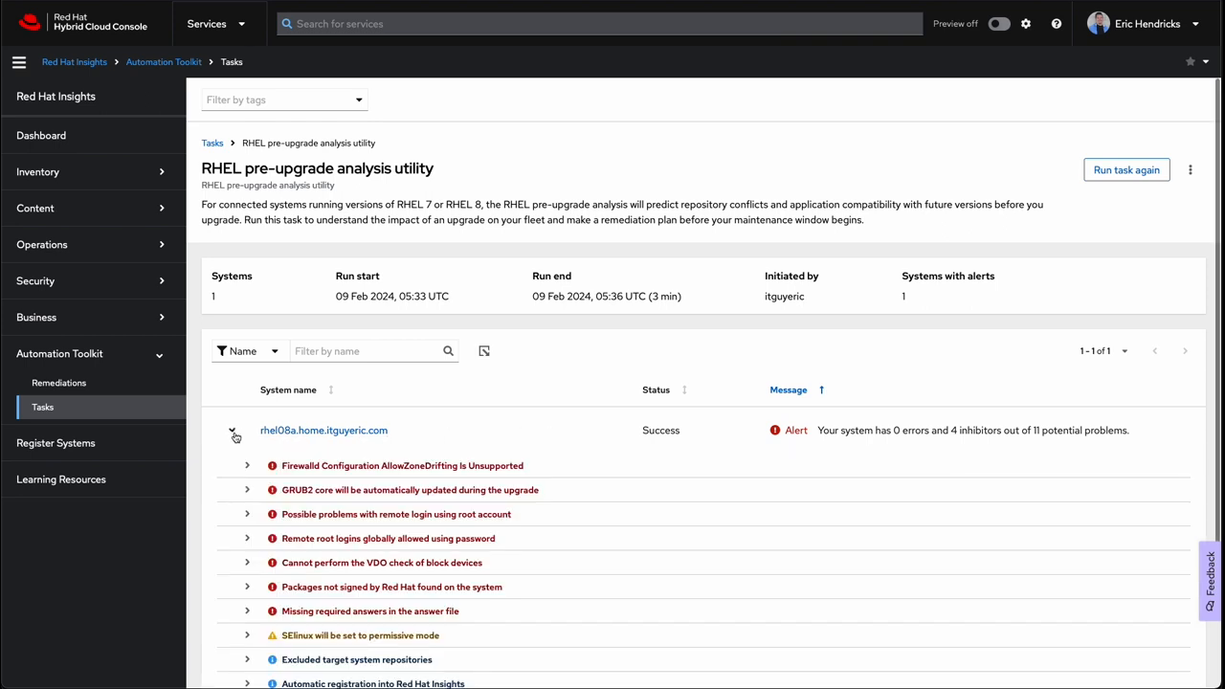
{"action": "scroll", "scroll_direction": "down", "scroll_amount": 3}
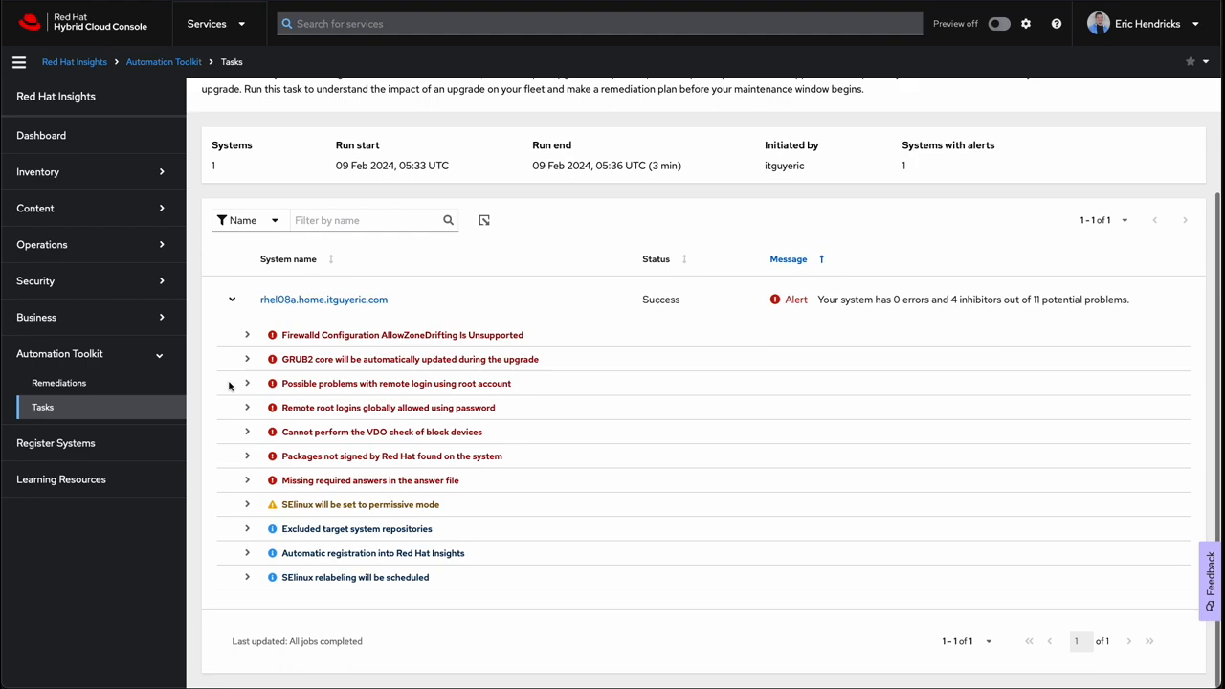
{"action": "mouse_move", "coordinate": [247, 383]}
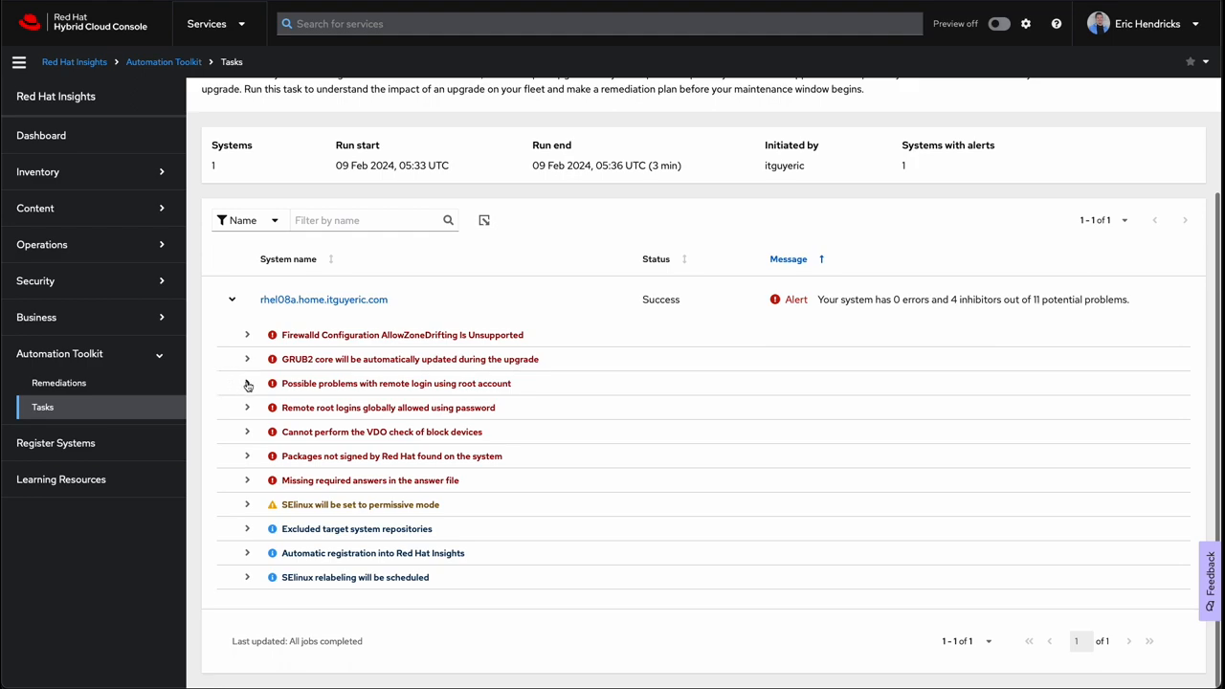
{"action": "left_click", "coordinate": [247, 383]}
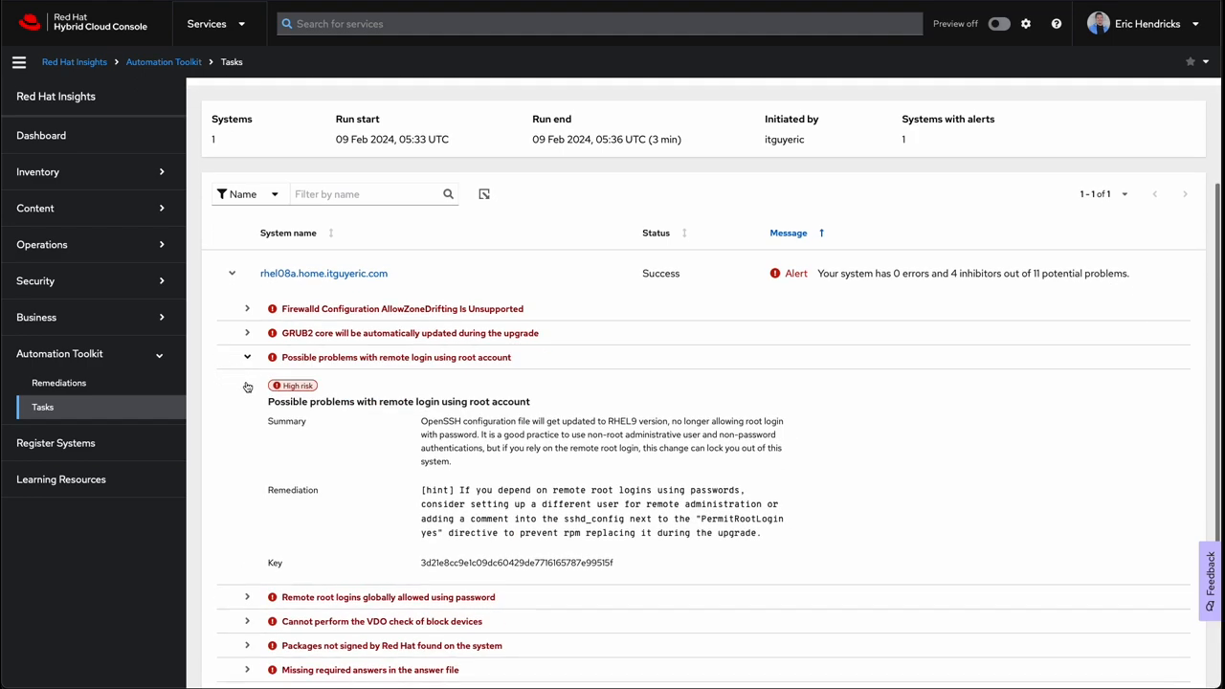
{"action": "scroll", "scroll_direction": "down", "scroll_amount": 3}
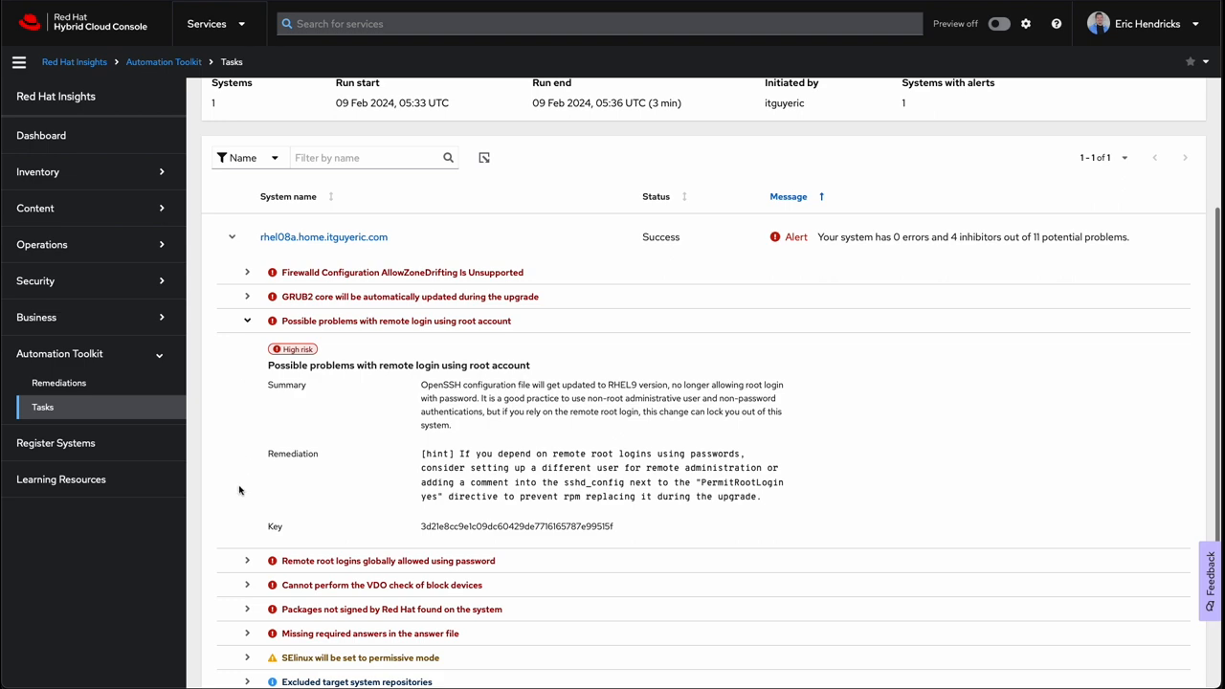
{"action": "left_click", "coordinate": [247, 559]}
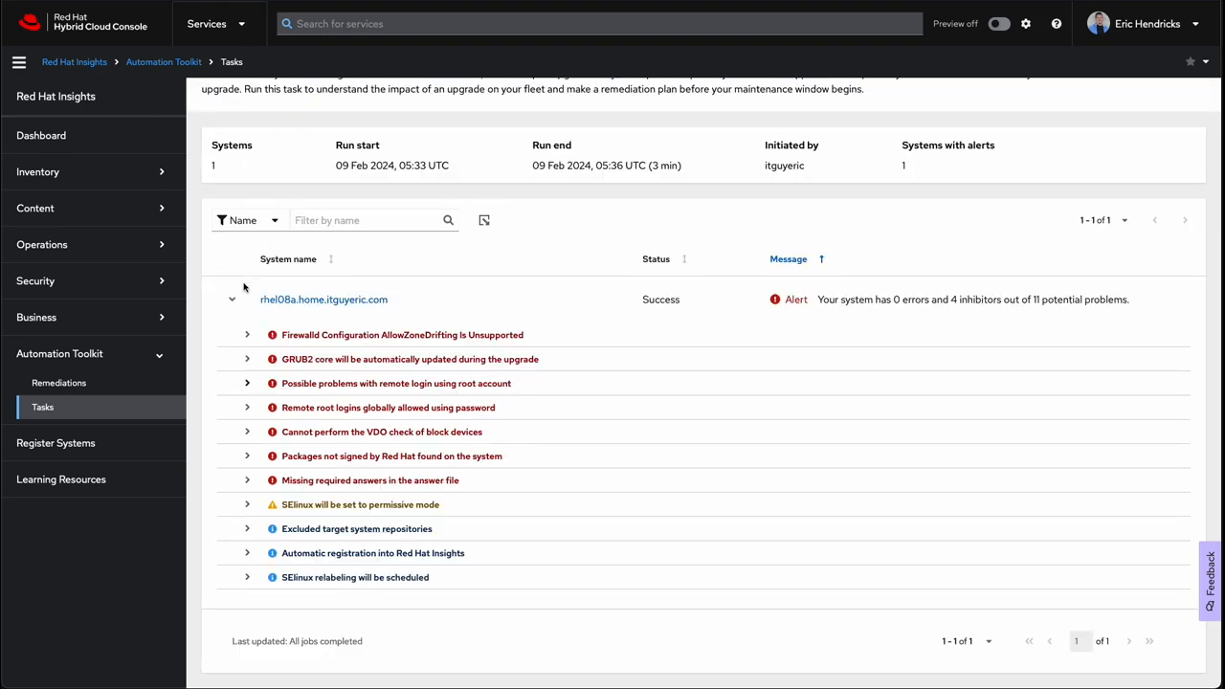
Review the GRUB2 update, VDO check and Firewalld AllowZoneDrifting inhibitors with their remediation hints.
{"action": "left_click", "coordinate": [247, 360]}
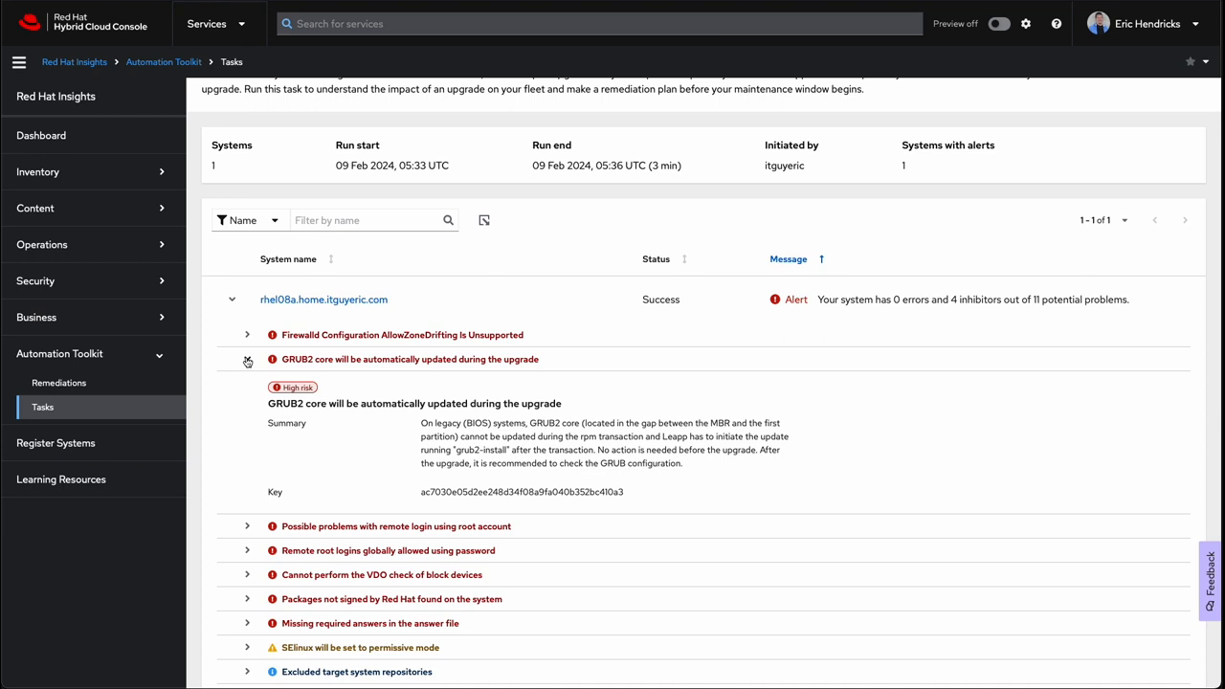
{"action": "left_click", "coordinate": [247, 360]}
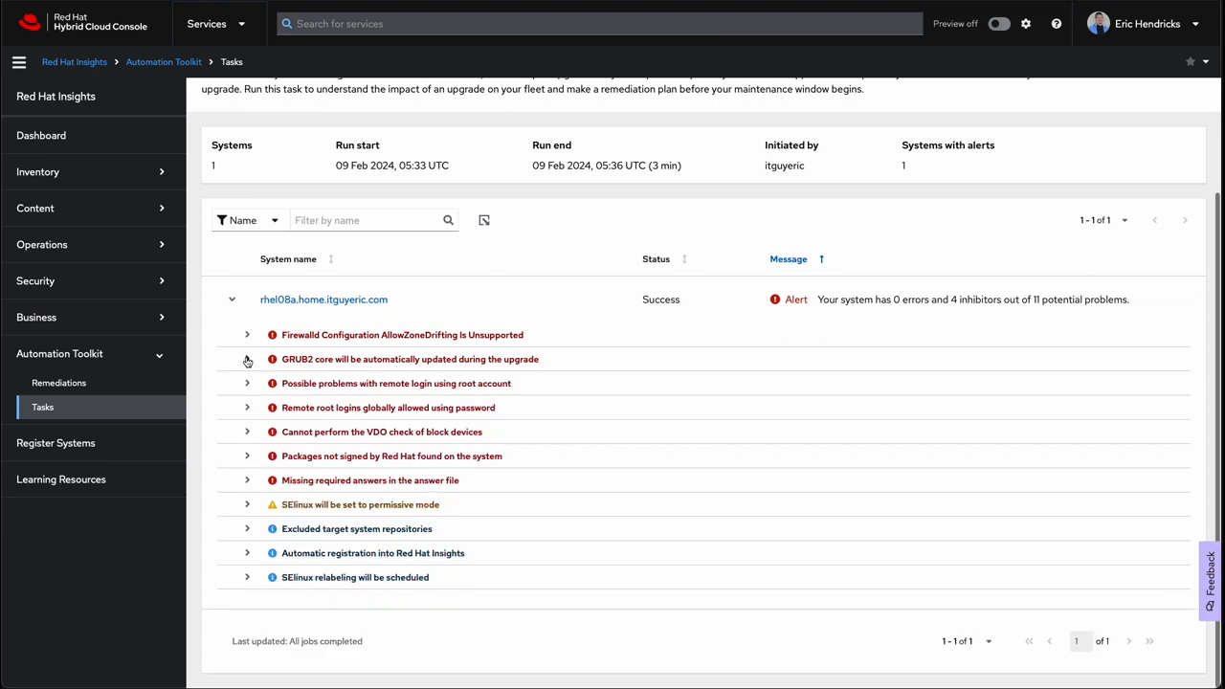
{"action": "mouse_move", "coordinate": [245, 433]}
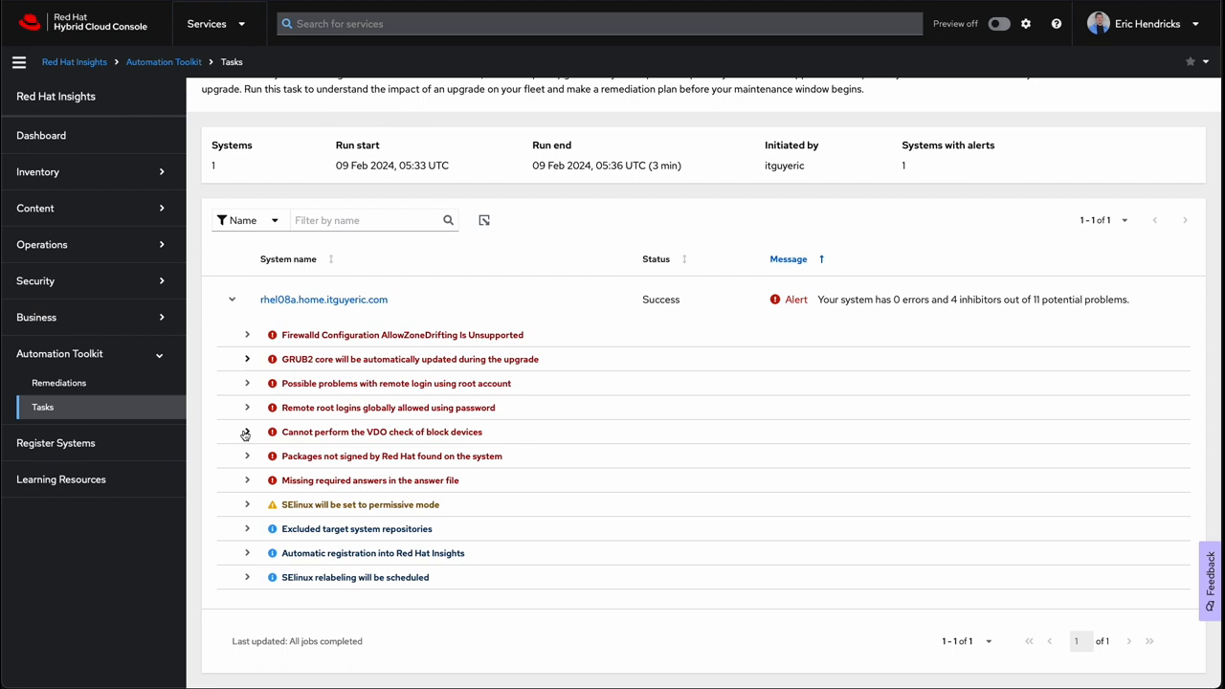
{"action": "left_click", "coordinate": [247, 432]}
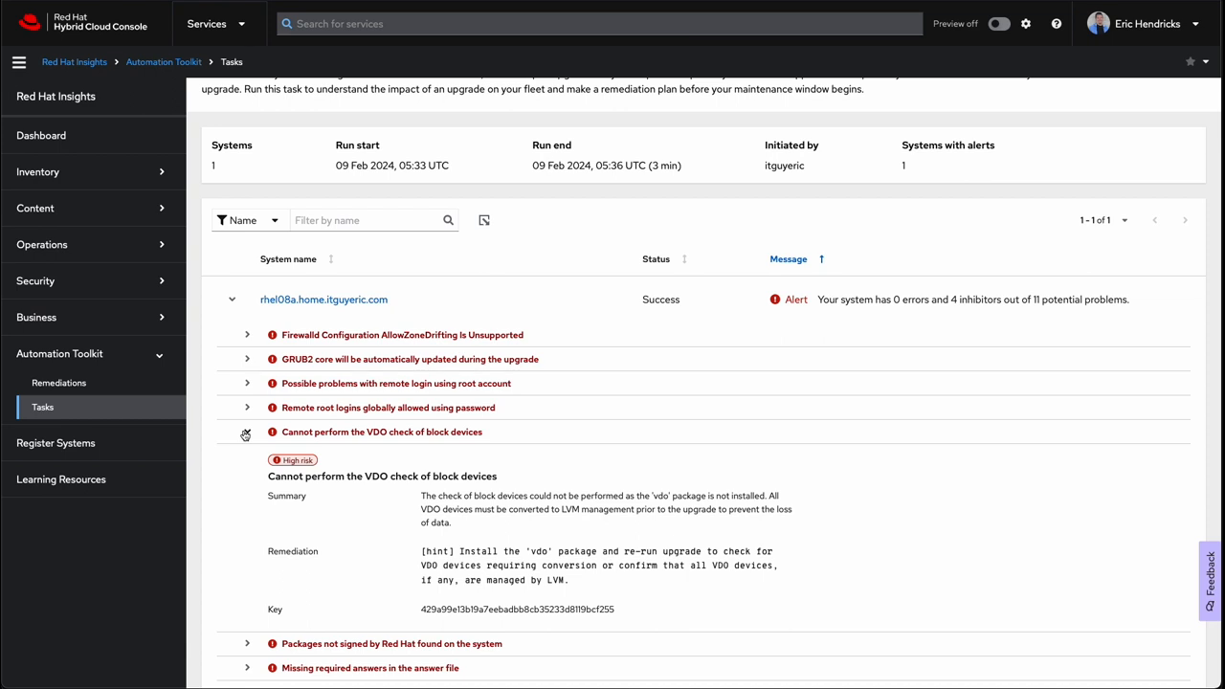
{"action": "left_click", "coordinate": [247, 432]}
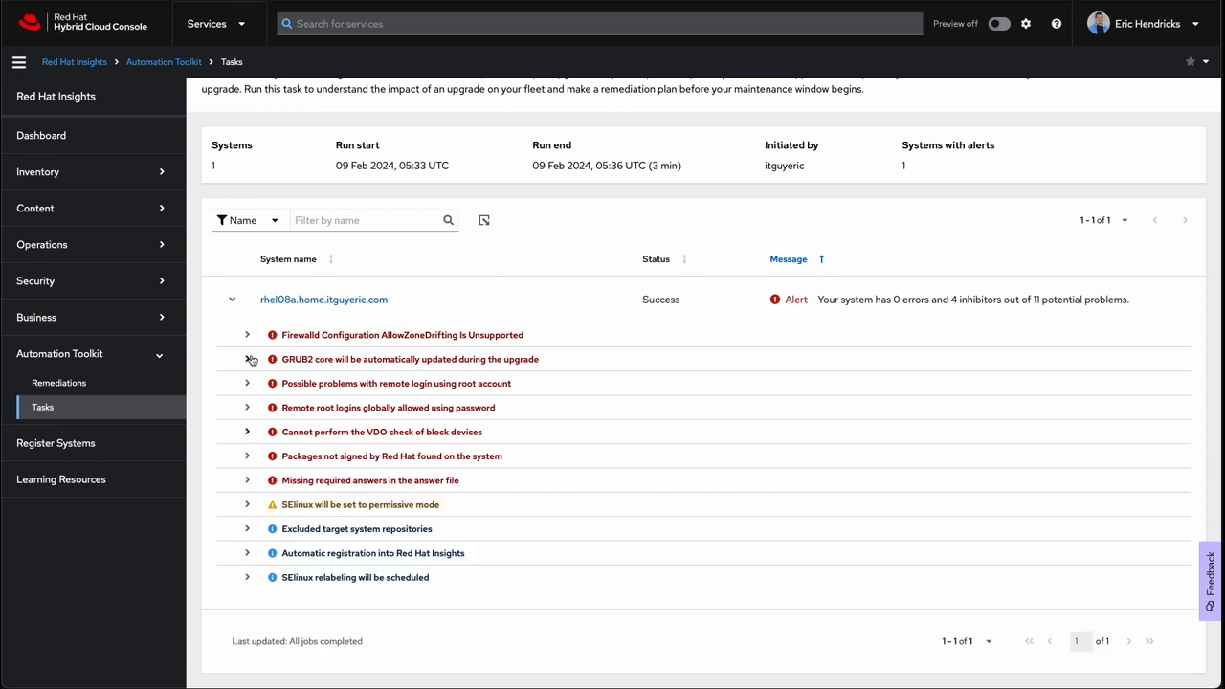
{"action": "left_click", "coordinate": [247, 333]}
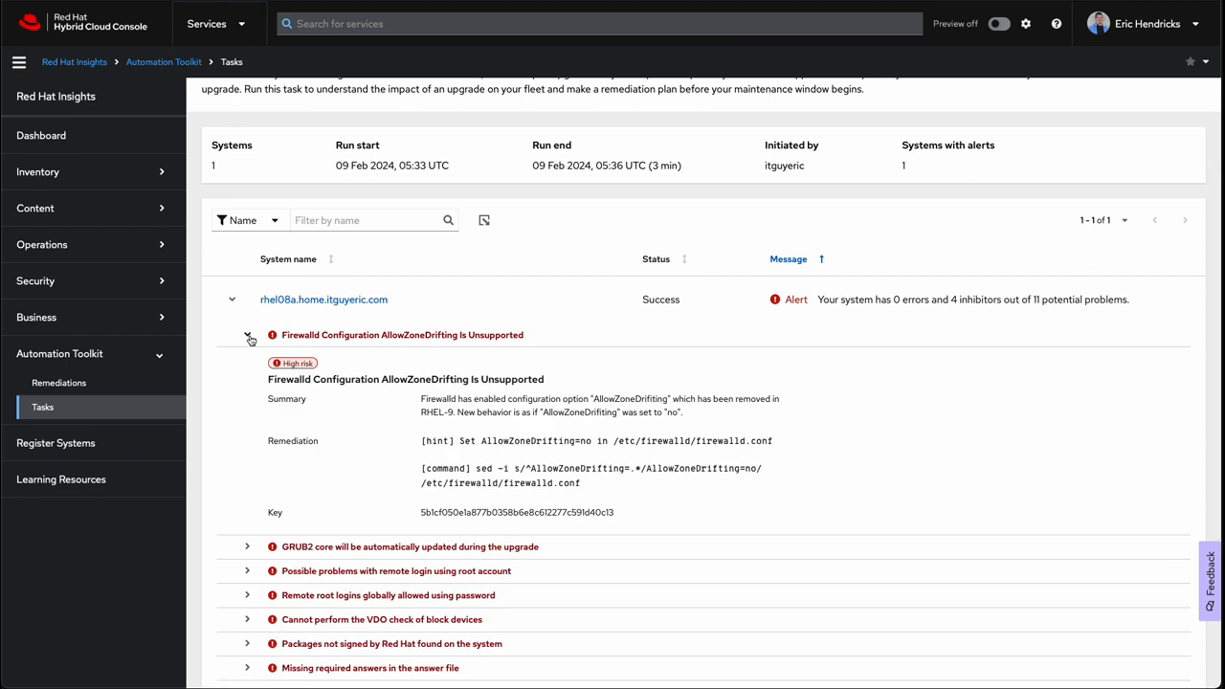
{"action": "left_click", "coordinate": [249, 334]}
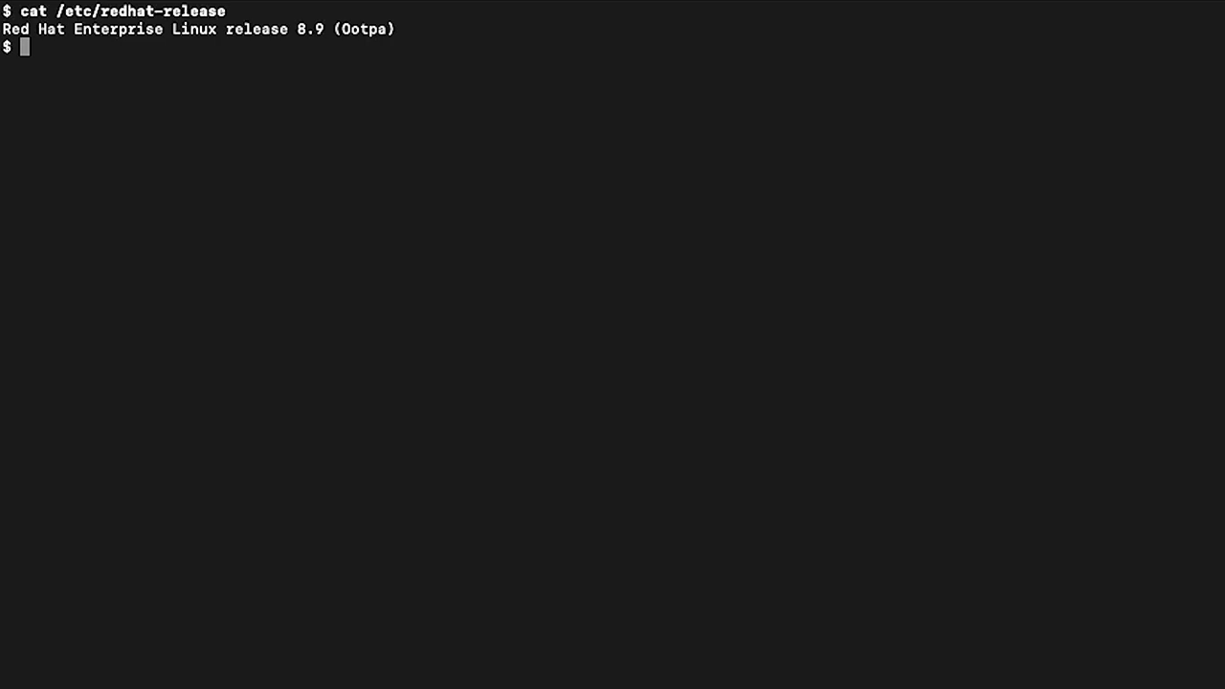
Run sed to change PermitRootLogin yes to no in /etc/ssh/sshd_config.
{"action": "type", "text": "sed -i 's/PermitRootLogin"}
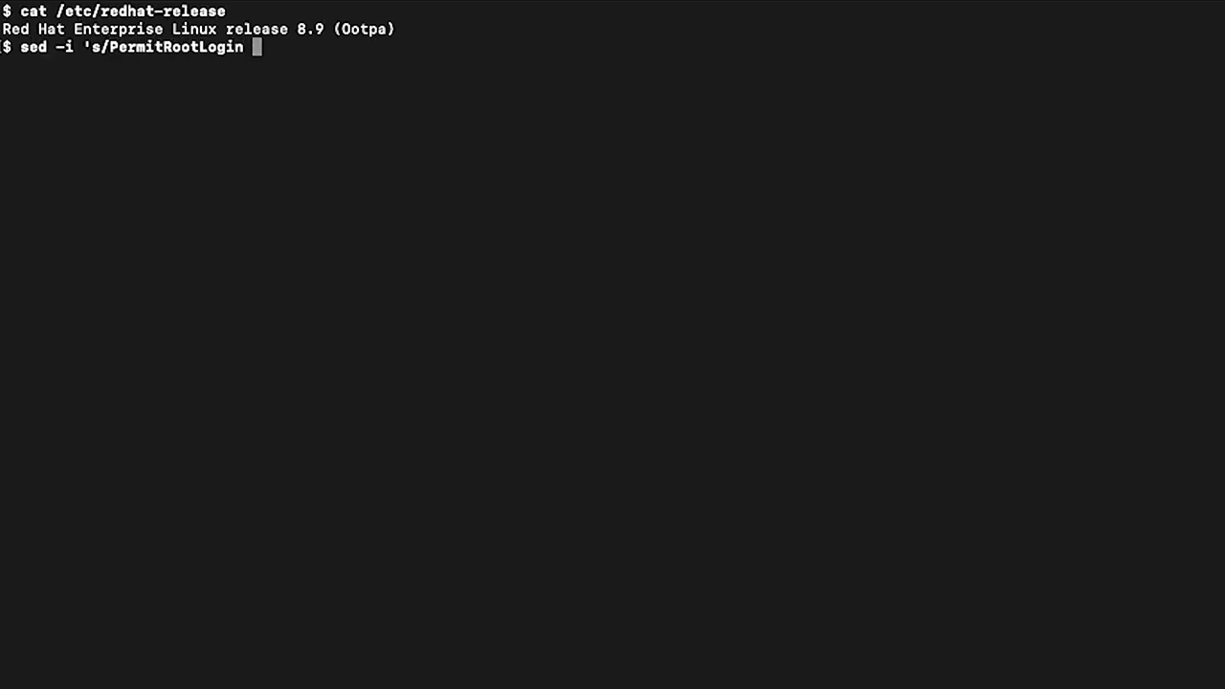
{"action": "type", "text": "yes/PermitRootLogin no/g' /etc/ssh/sshd_co"}
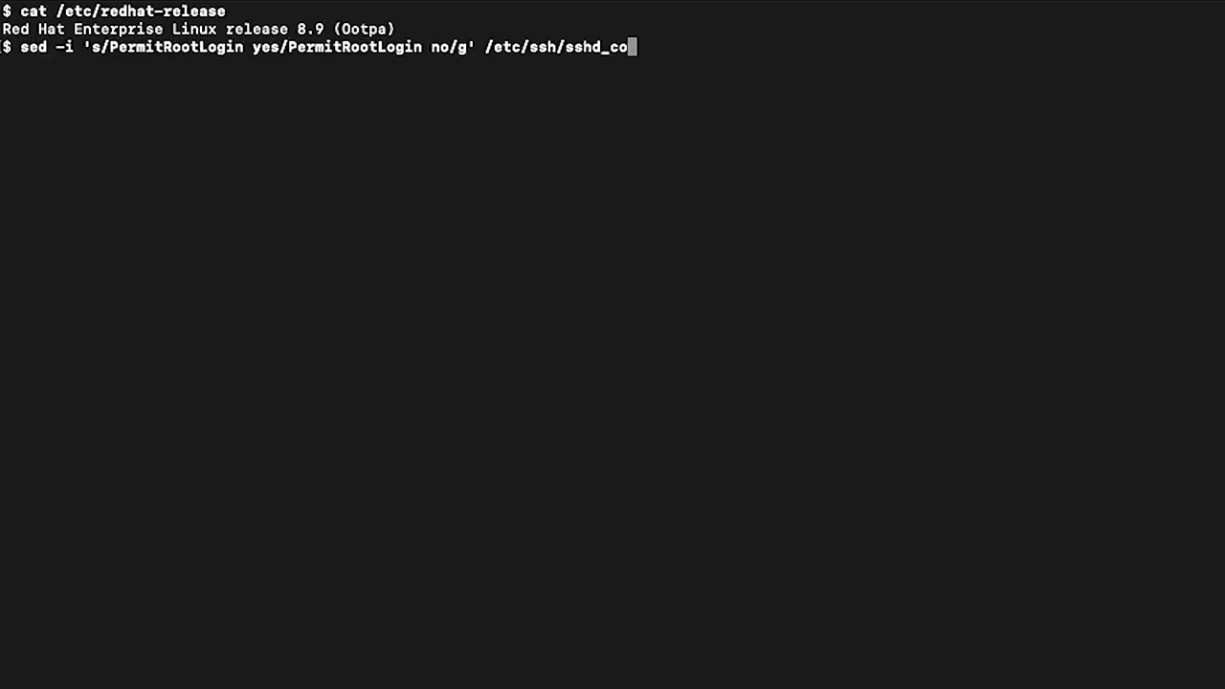
{"action": "type", "text": "nfig"}
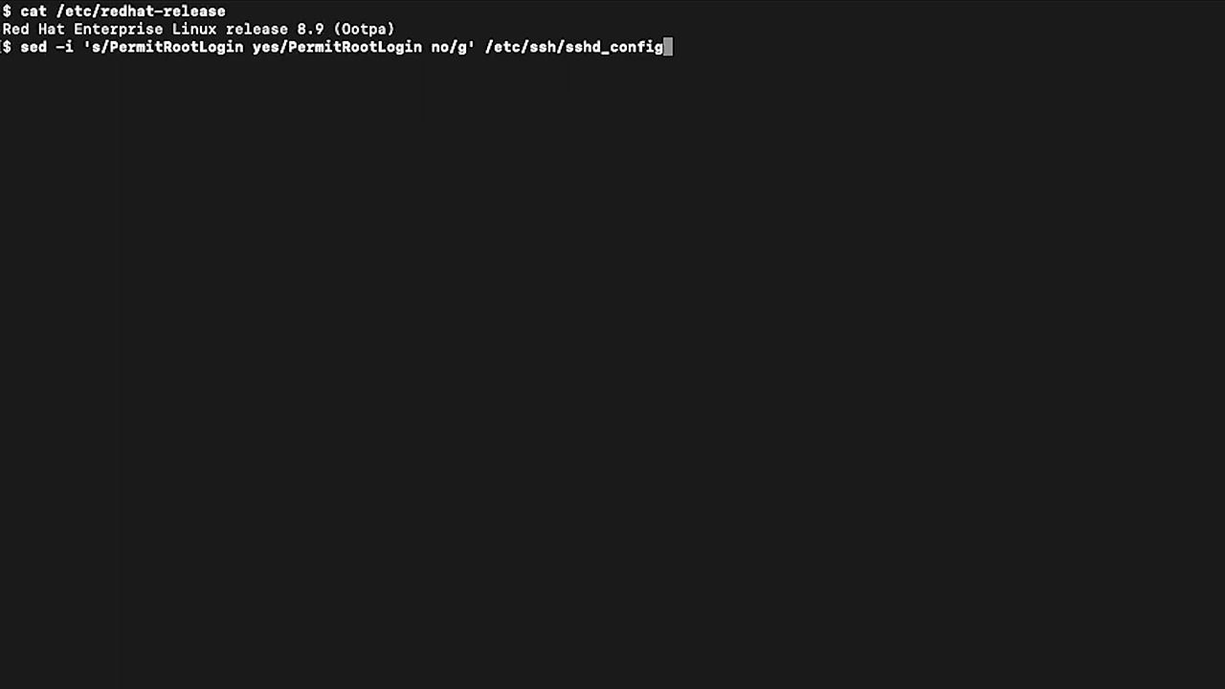
{"action": "key", "text": "Return"}
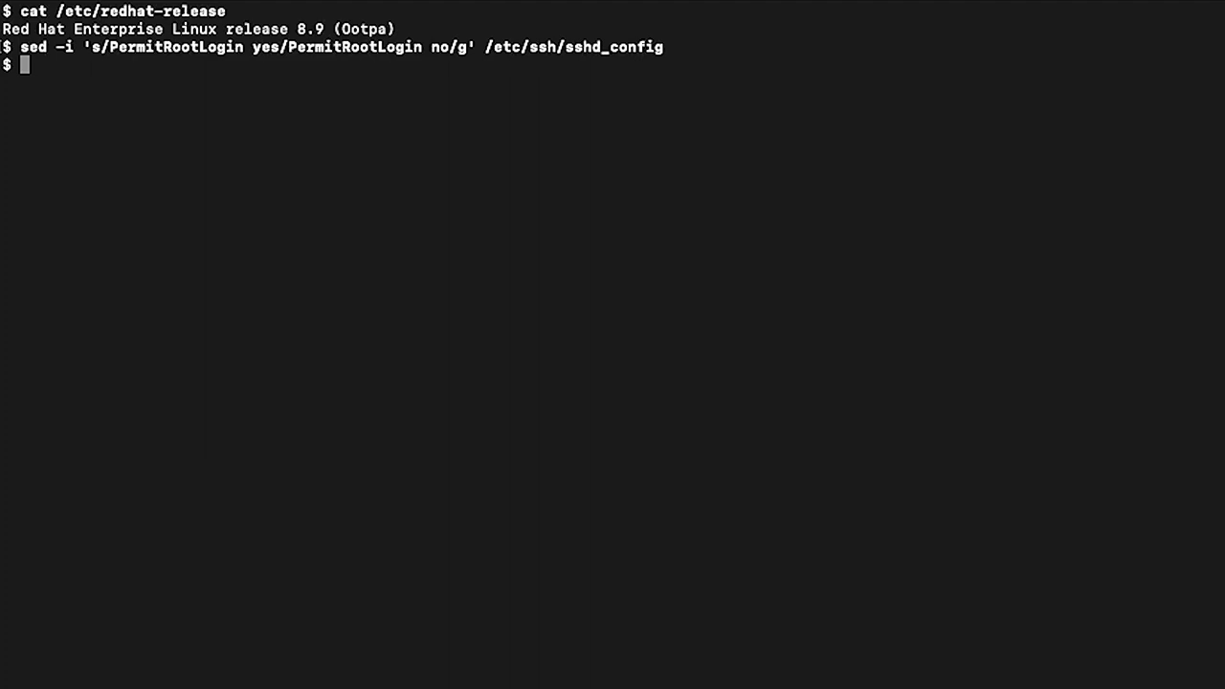
Run leapp answer --section check_vdo.confirm=True to confirm the VDO check.
{"action": "type", "text": "leapp answer --section check_vdo"}
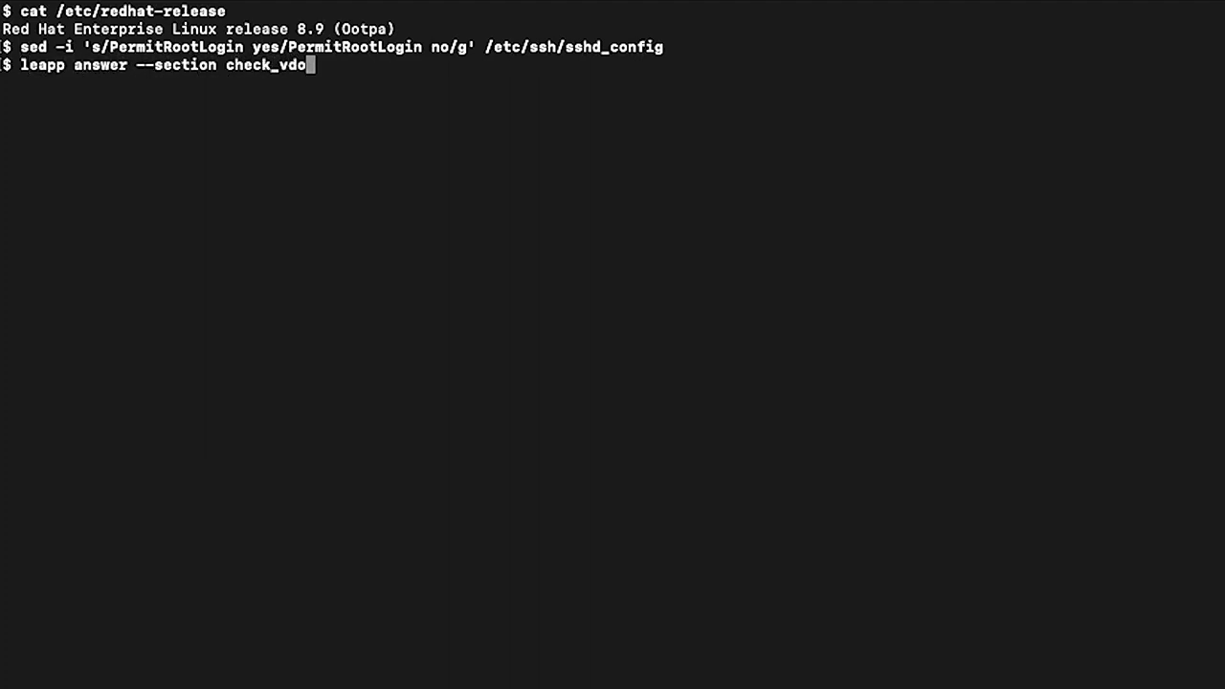
{"action": "type", "text": ".confirm=True"}
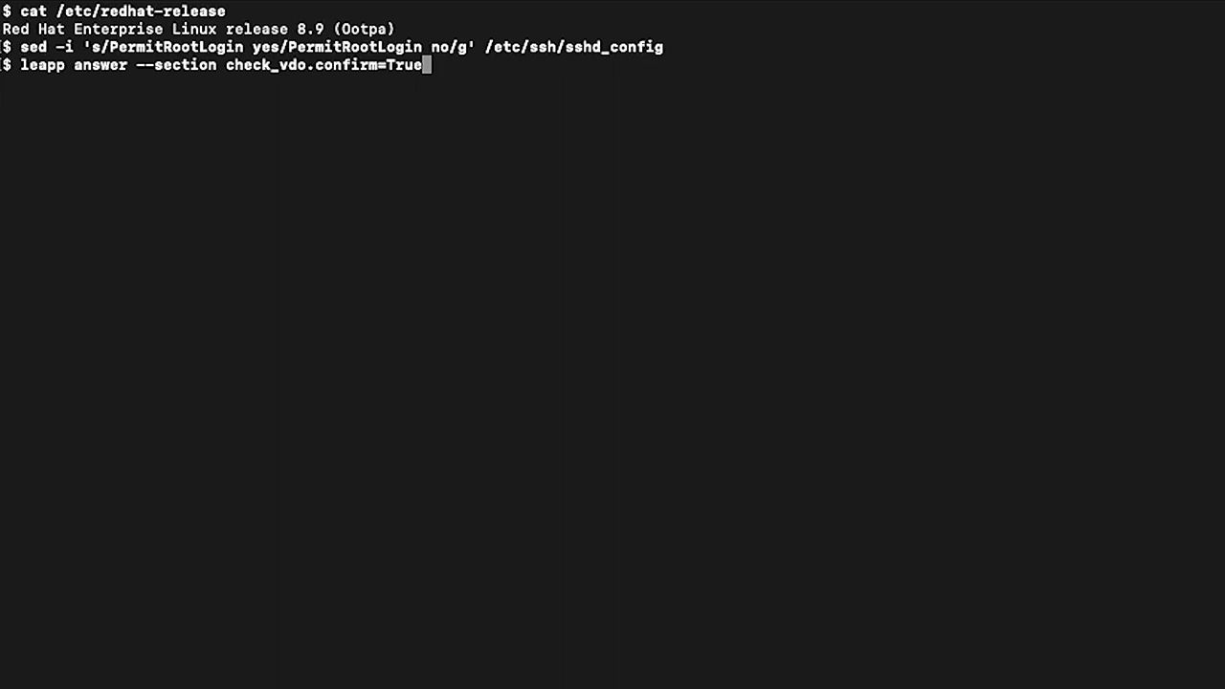
{"action": "key", "text": "Return"}
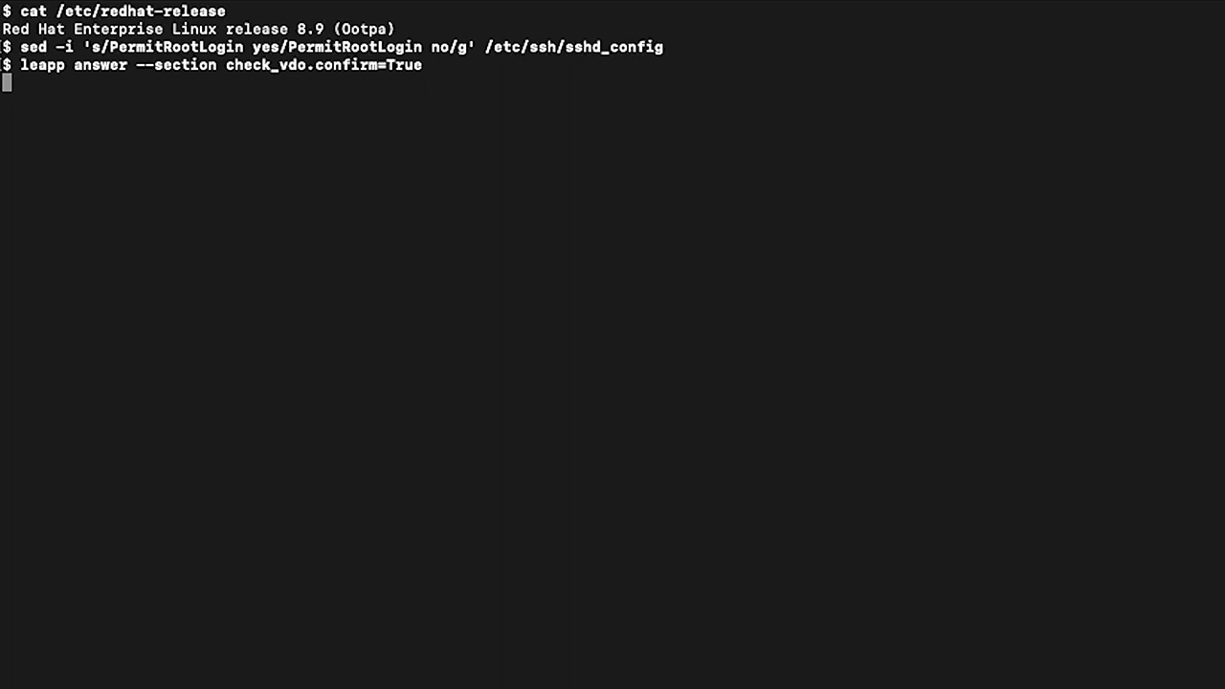
Enter a sed command setting AllowZoneDrifting=no in /etc/firewalld/firewalld.conf.
{"action": "type", "text": "sed -i s/^AllowZo"}
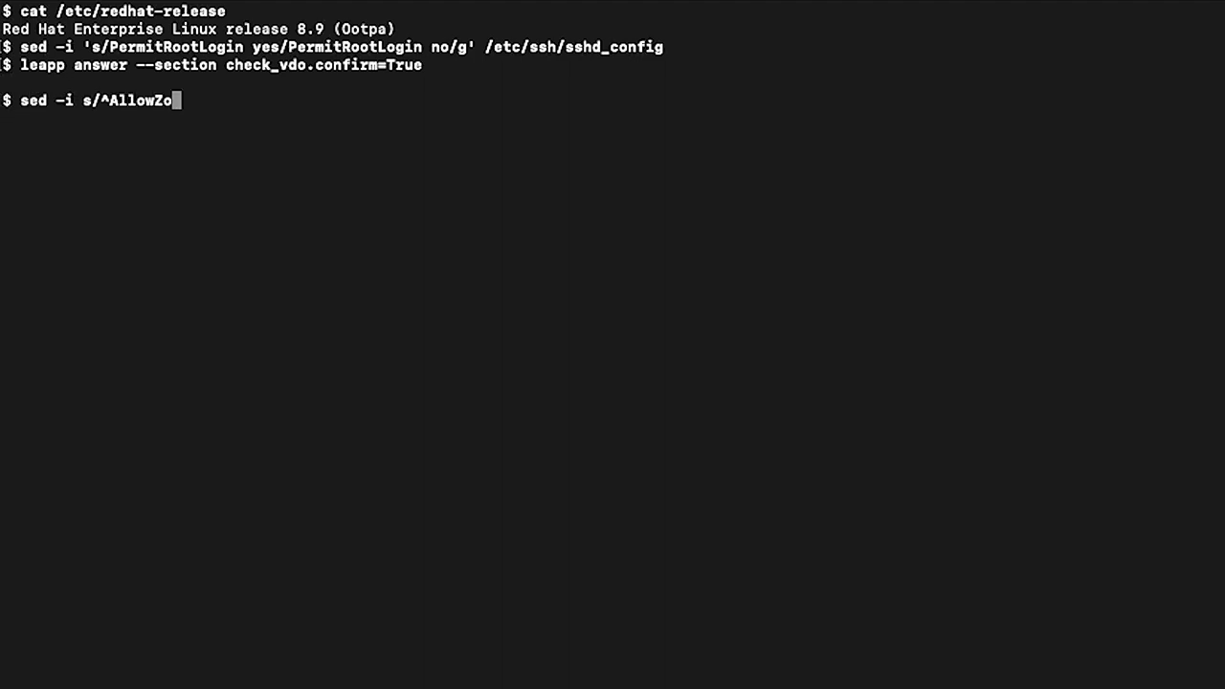
{"action": "type", "text": "neDrifting=.*/AllowZoneDrifting=no/"}
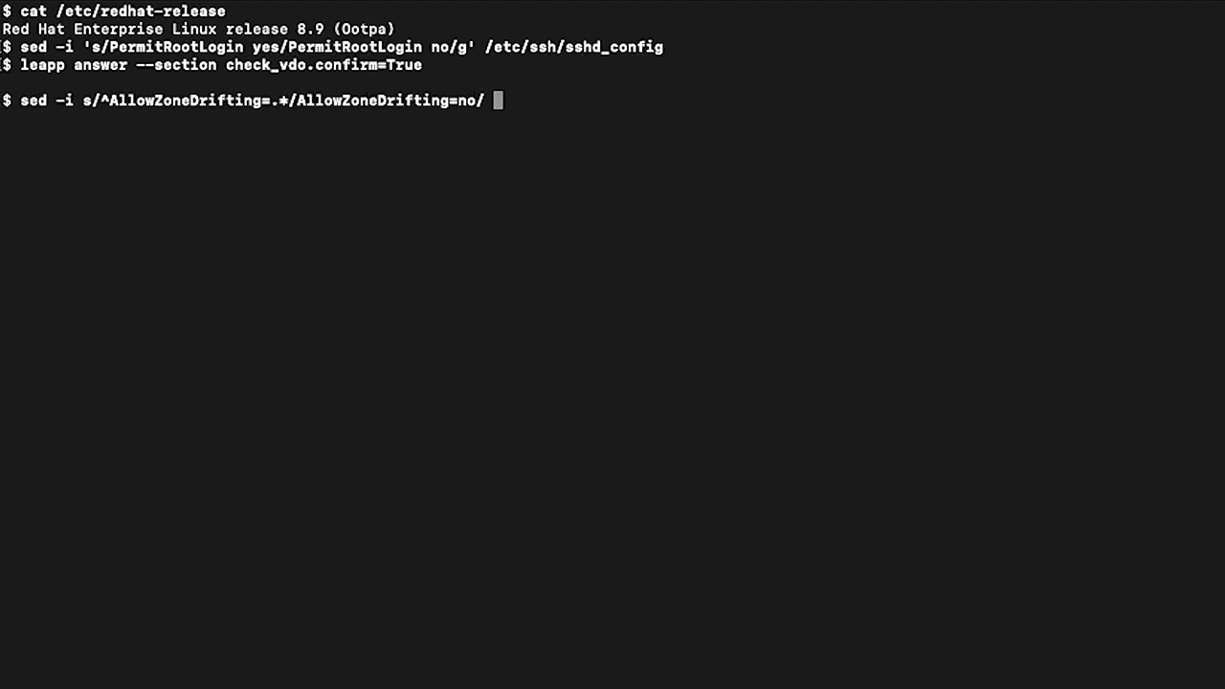
{"action": "type", "text": "/etc/firewalld/firewalld.conf"}
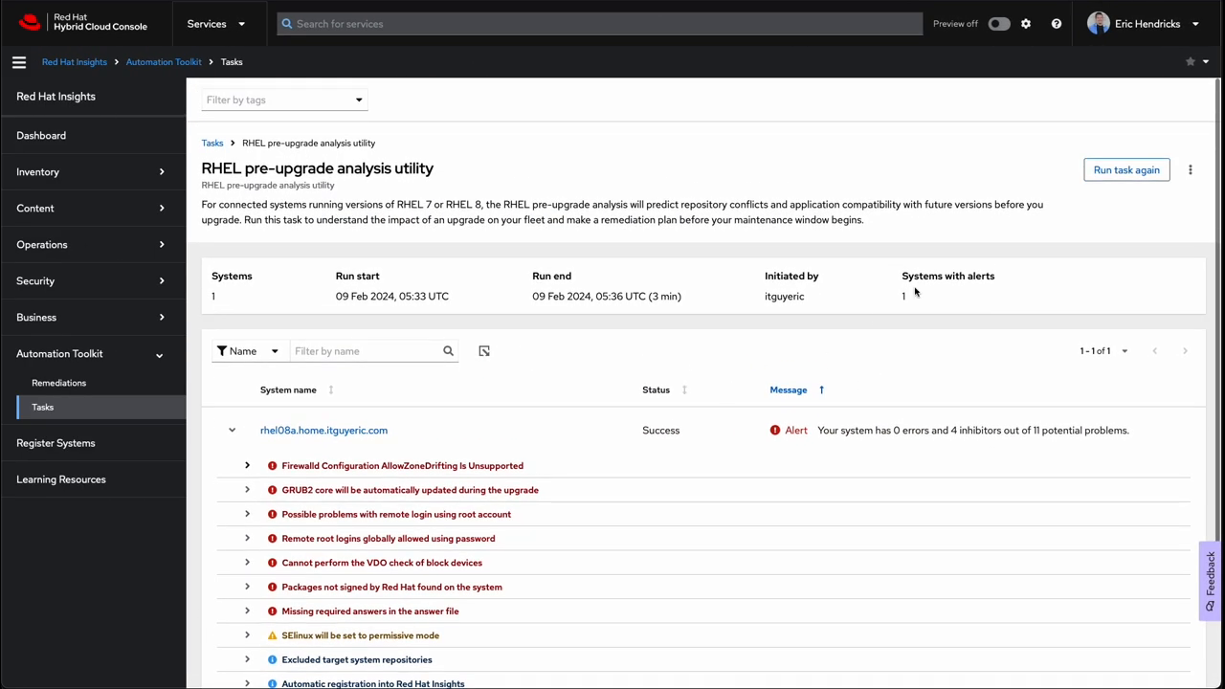
Run the pre-upgrade analysis task again on rhel08a.
{"action": "left_click", "coordinate": [1126, 169]}
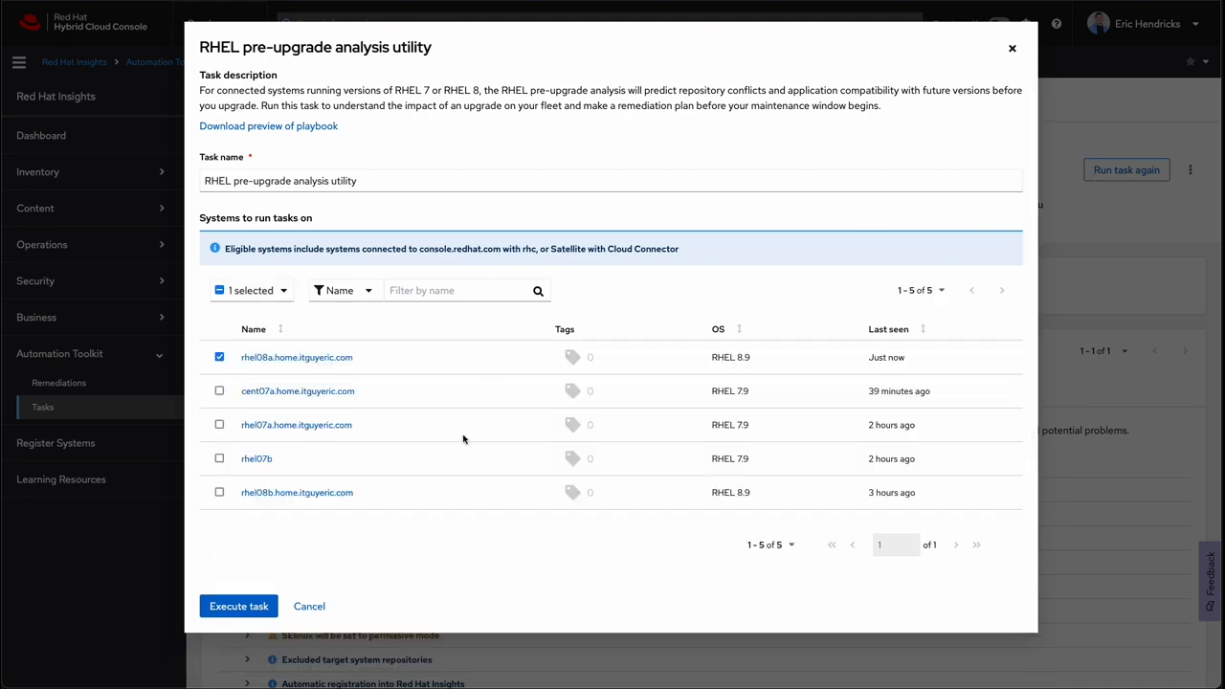
{"action": "left_click", "coordinate": [238, 605]}
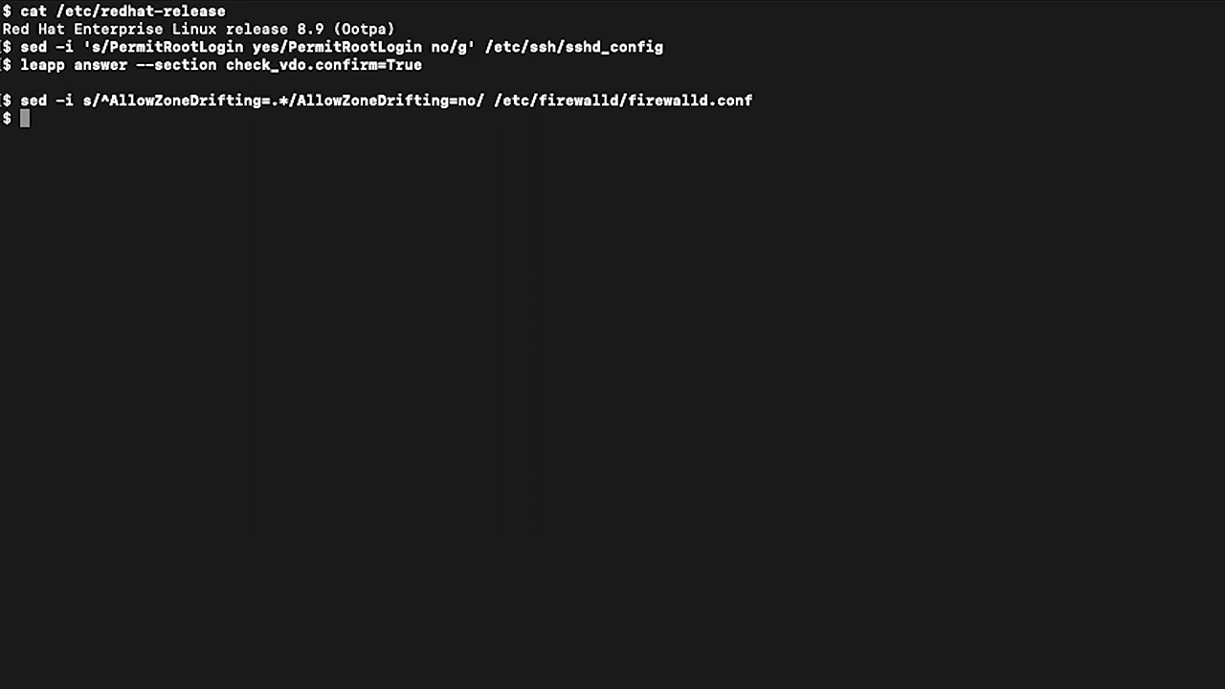
Check leapp --version (0.16.0) and start leapp upgrade --reboot, downloading el9 packages.
{"action": "type", "text": "leapp --version"}
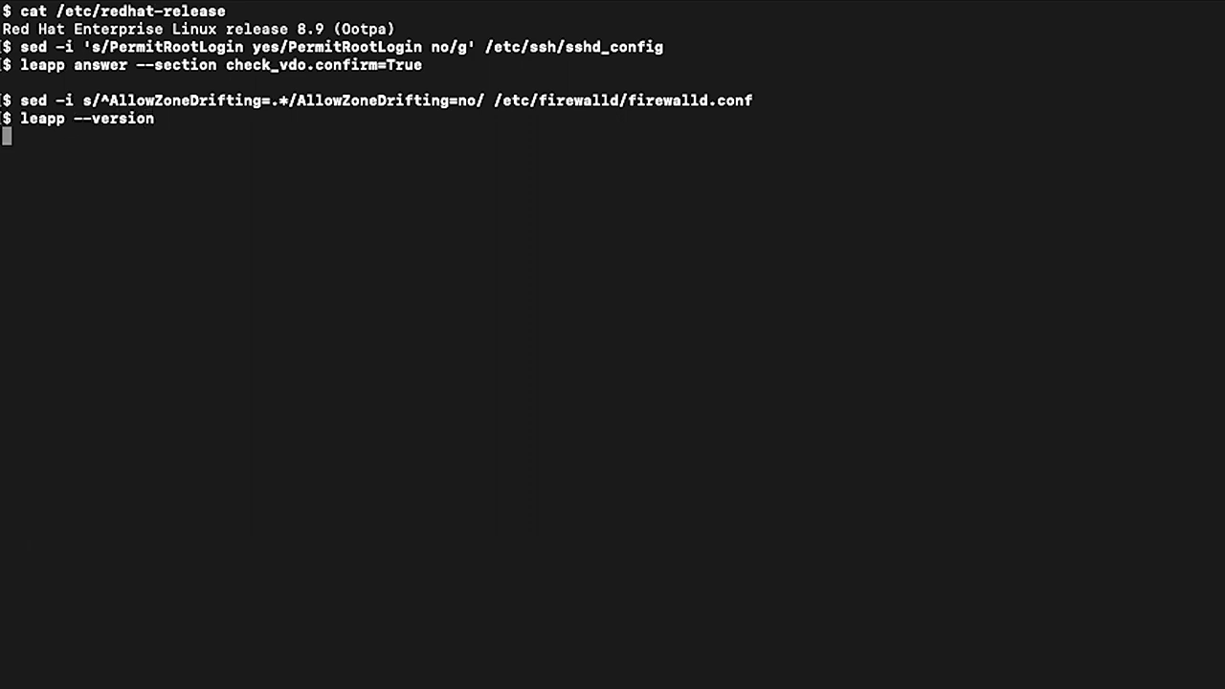
{"action": "key", "text": "Return"}
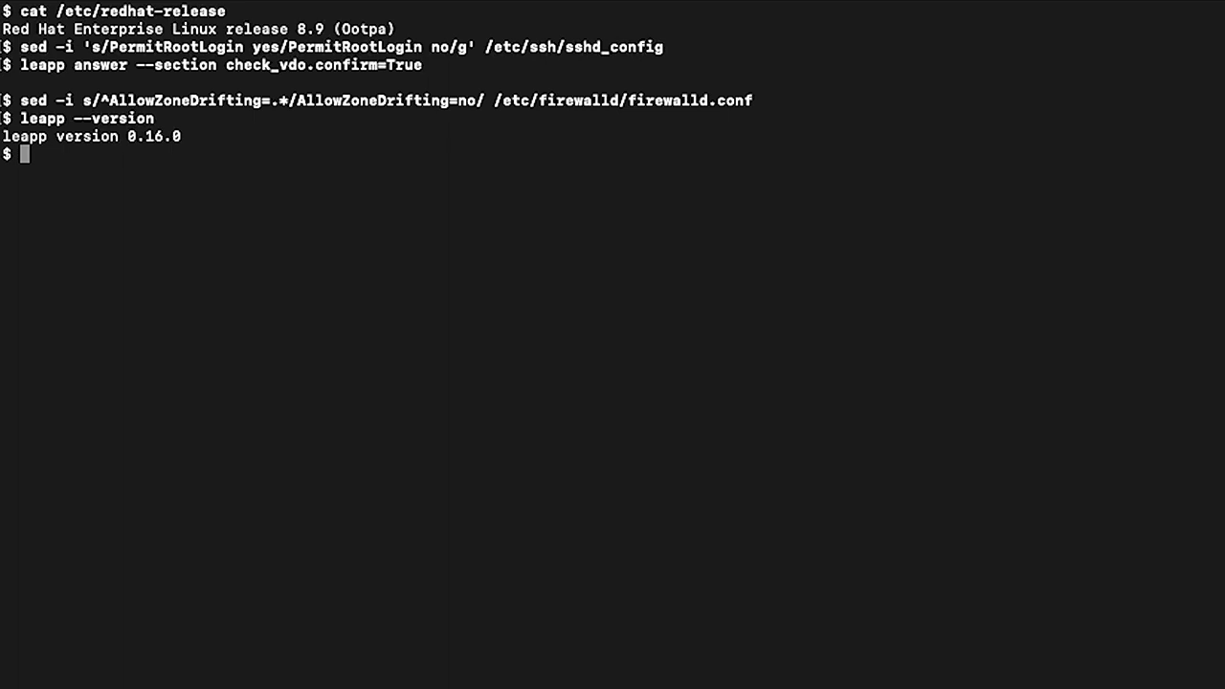
{"action": "type", "text": "leapp upgrade --reboot"}
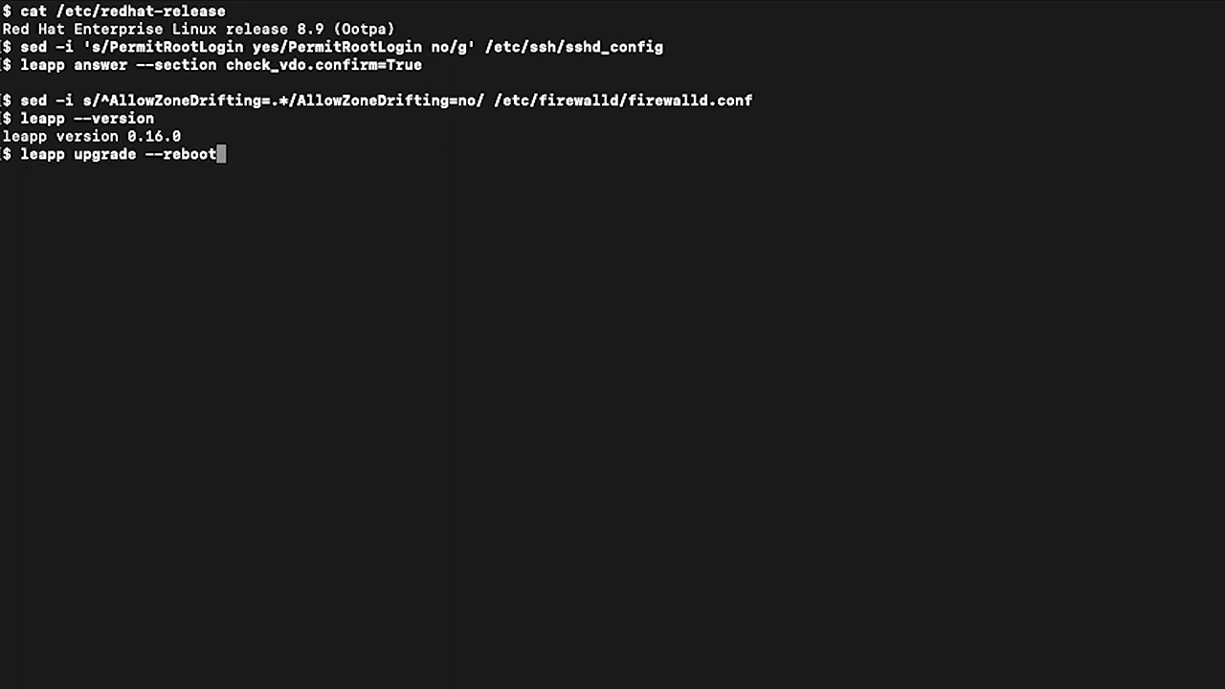
{"action": "key", "text": "Return"}
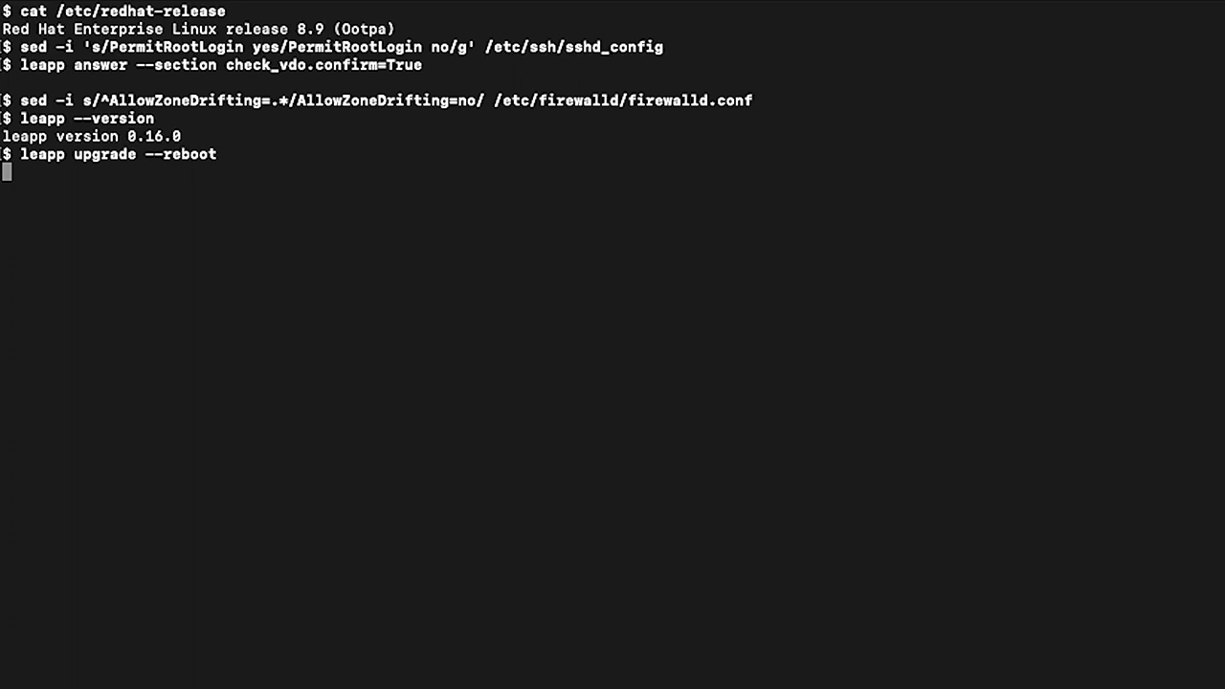
{"action": "key", "text": "Return"}
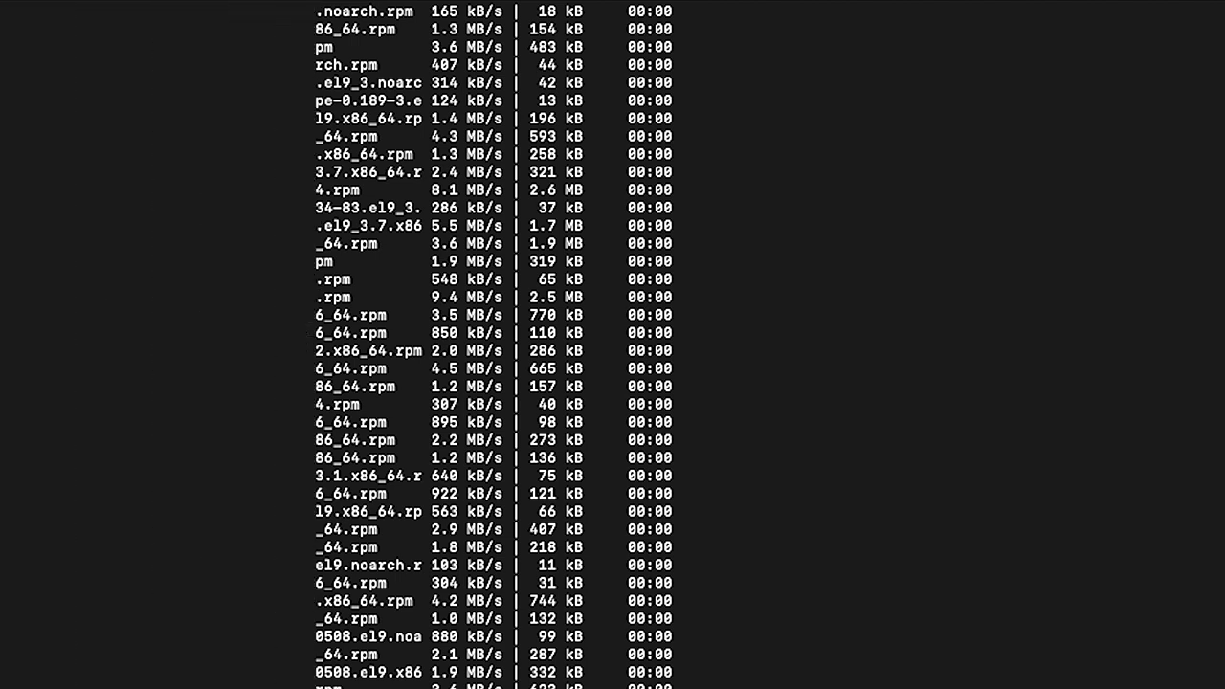
SSH back into rhel08a and cat /etc/redhat-release, showing Red Hat Enterprise Linux release 9.3 (Plow).
{"action": "type", "text": "ssh an"}
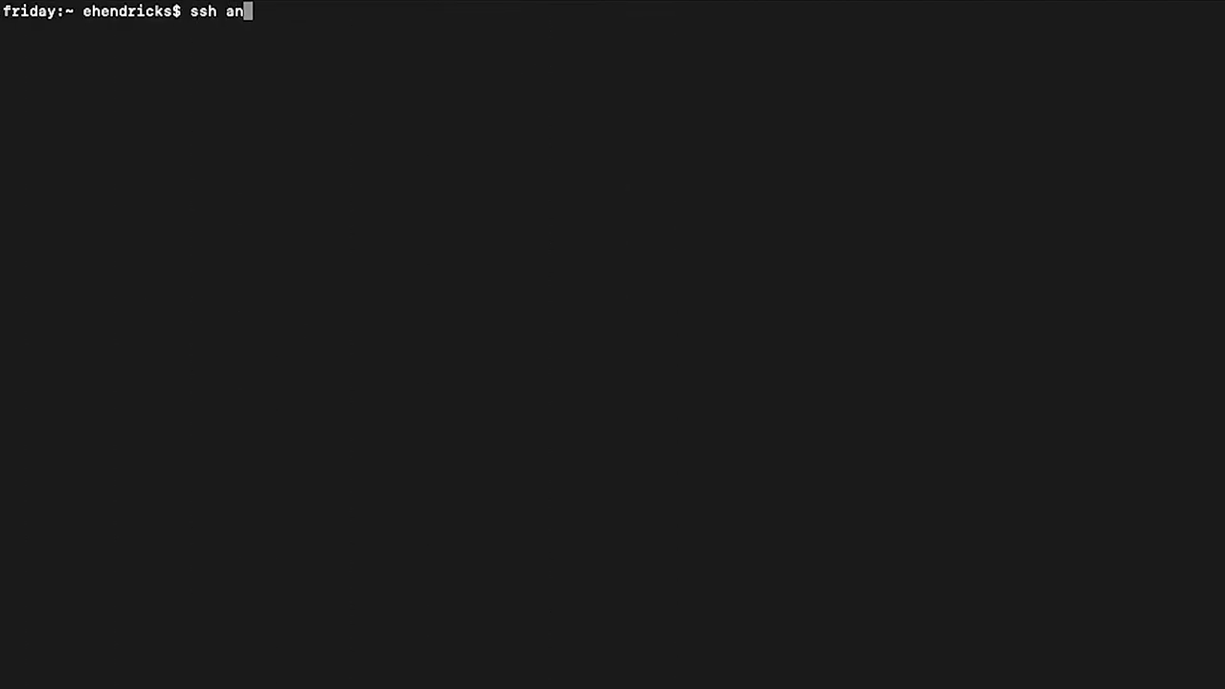
{"action": "key", "text": "Return"}
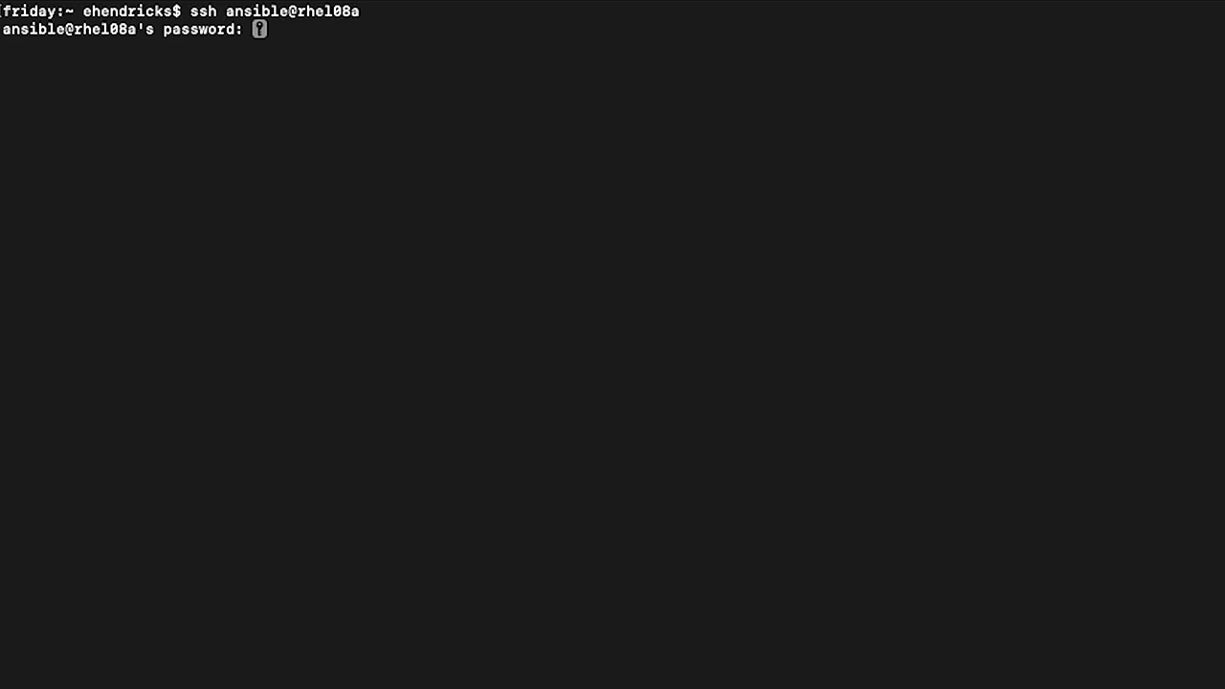
{"action": "type", "text": "cat /etc/re"}
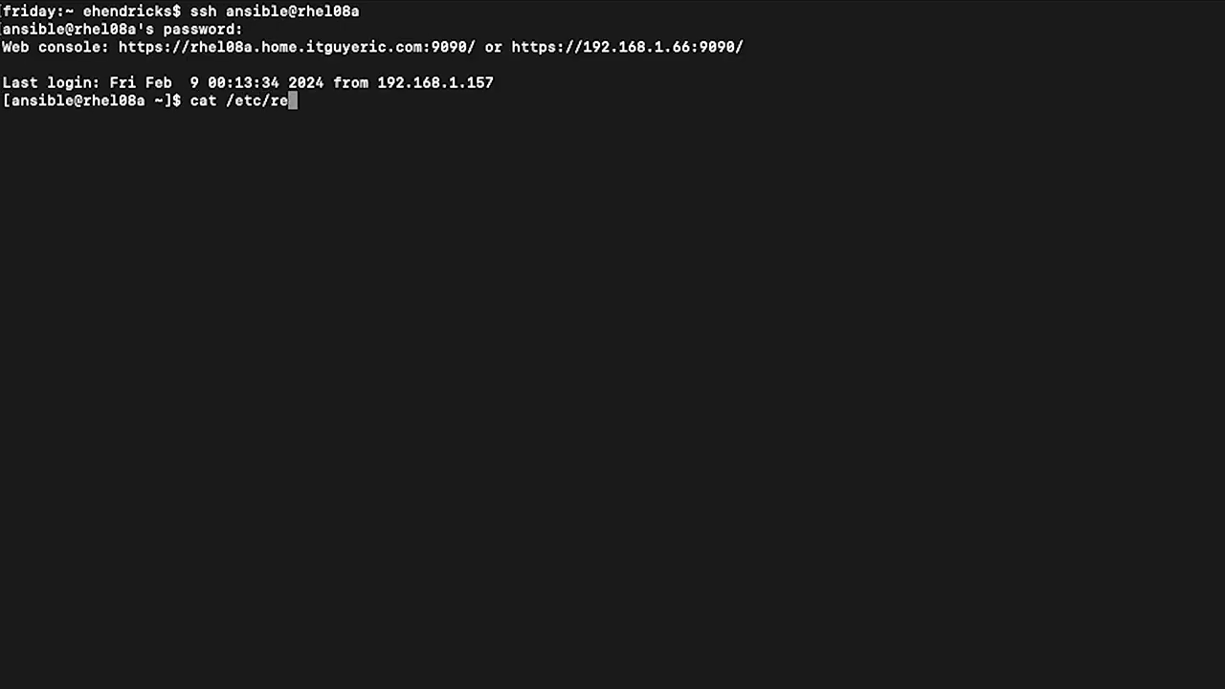
{"action": "type", "text": "dhat-release"}
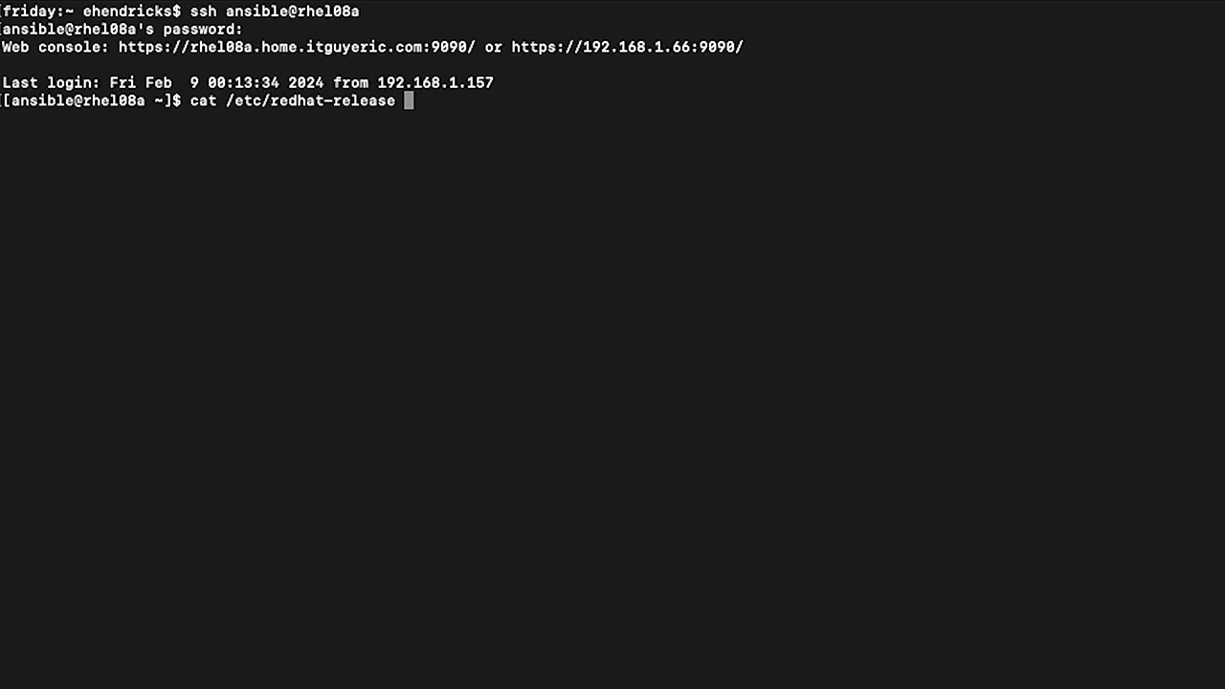
{"action": "key", "text": "Return"}
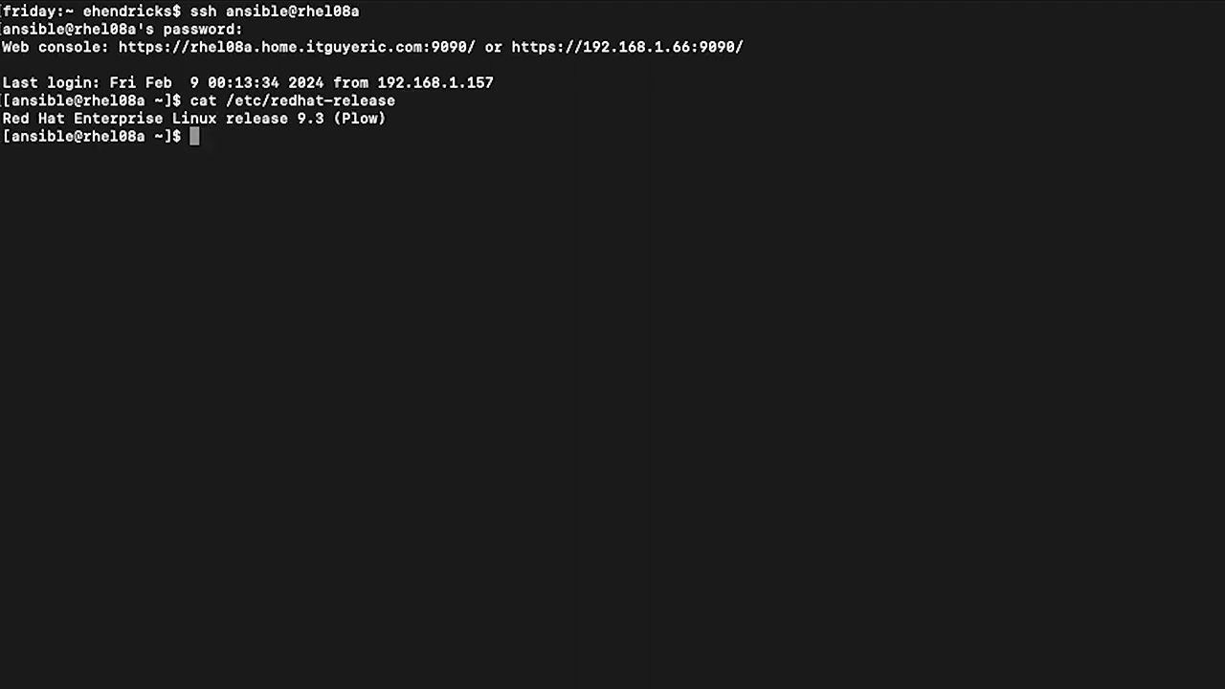